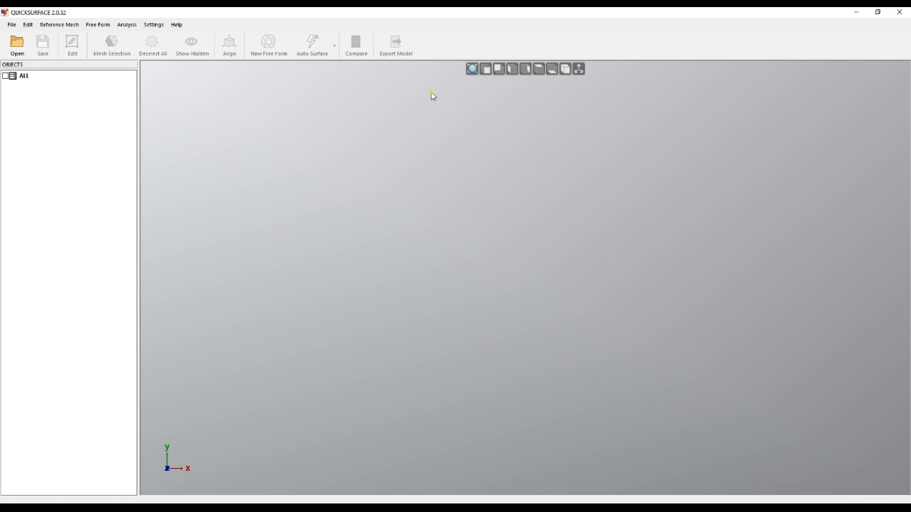
pyautogui.moveTo(421, 102)
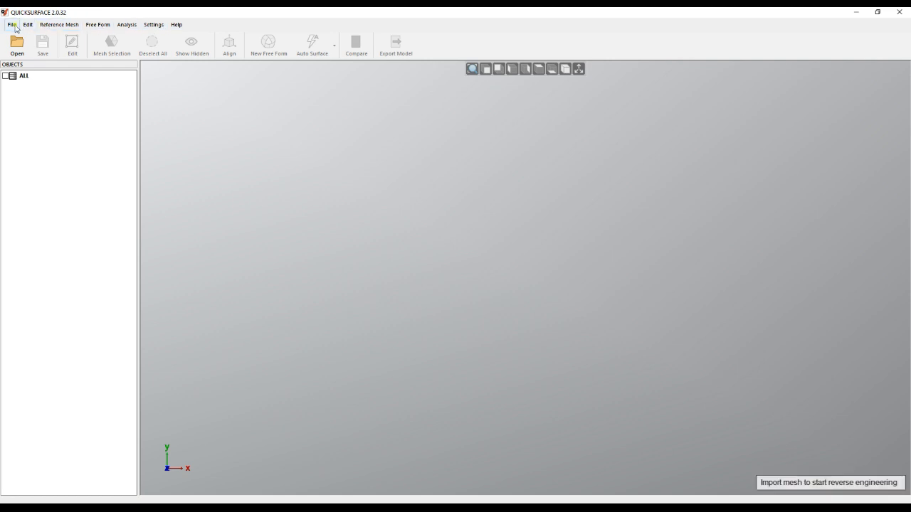
# Bring up the Open file dialog to load a mesh.
pyautogui.click(16, 44)
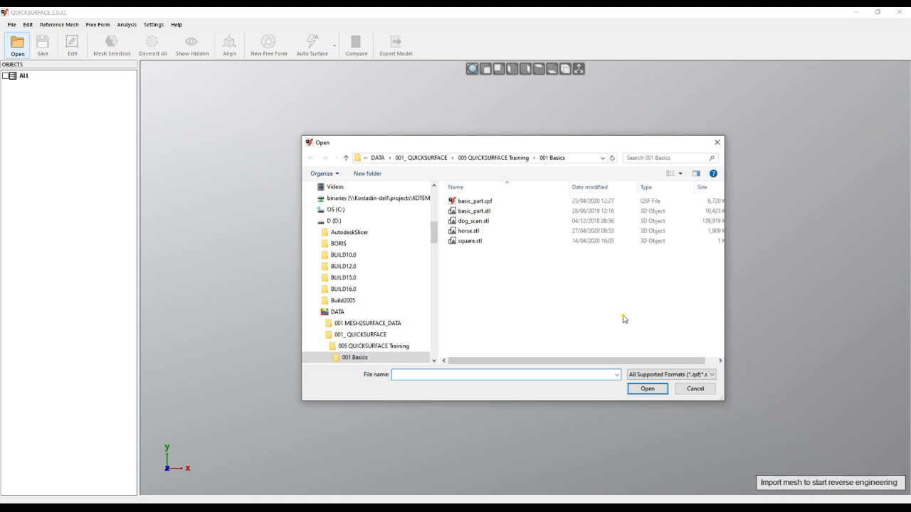
pyautogui.moveTo(692, 348)
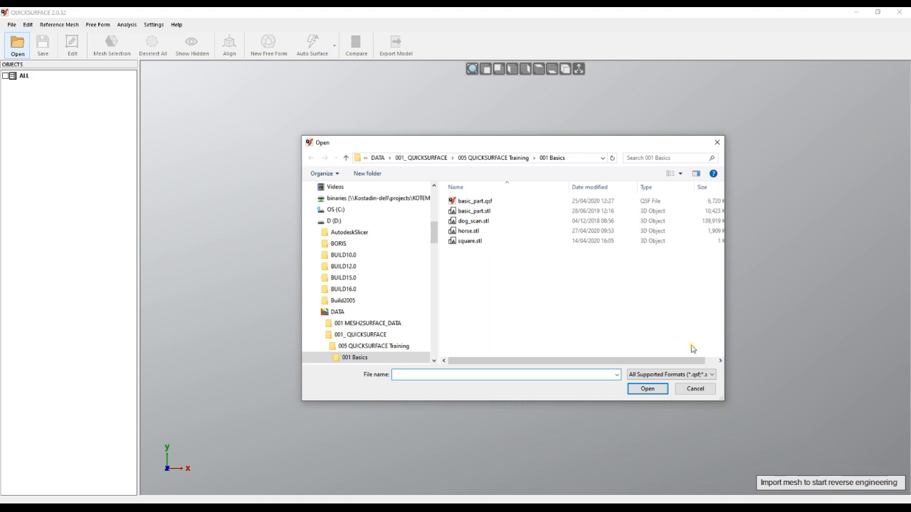
# Filter the file list to STL meshes and open horse.stl from 001 Basics.
pyautogui.click(669, 374)
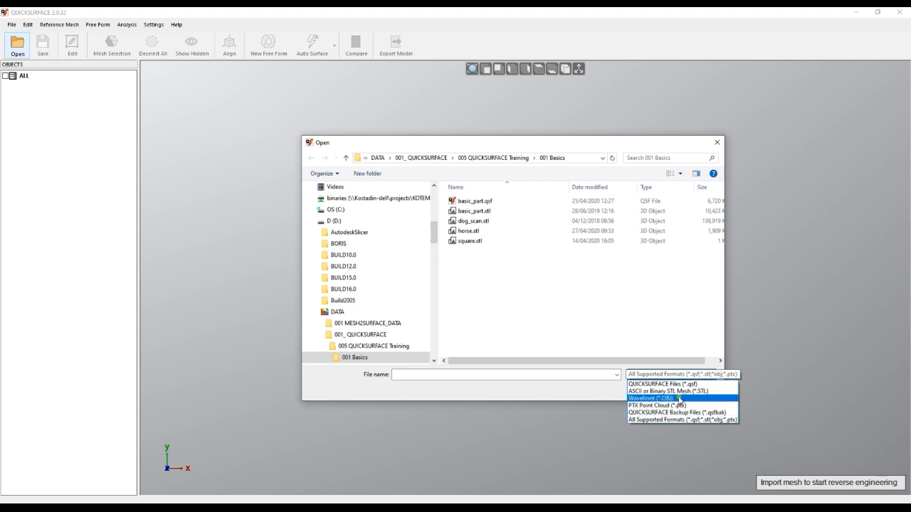
pyautogui.moveTo(655, 405)
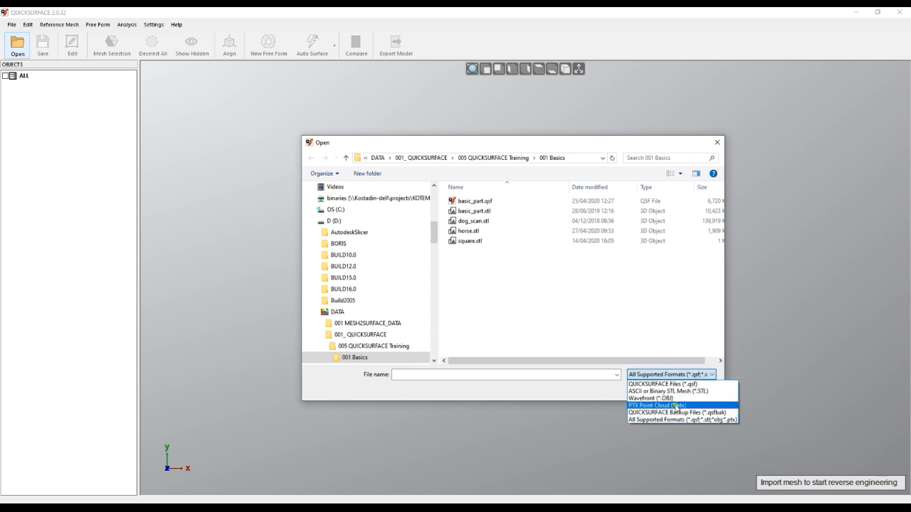
pyautogui.moveTo(681, 391)
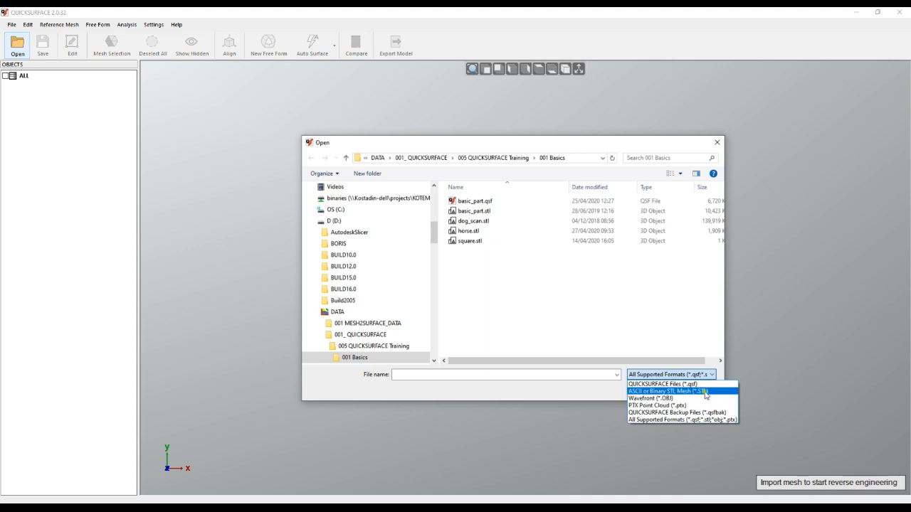
pyautogui.moveTo(706, 394)
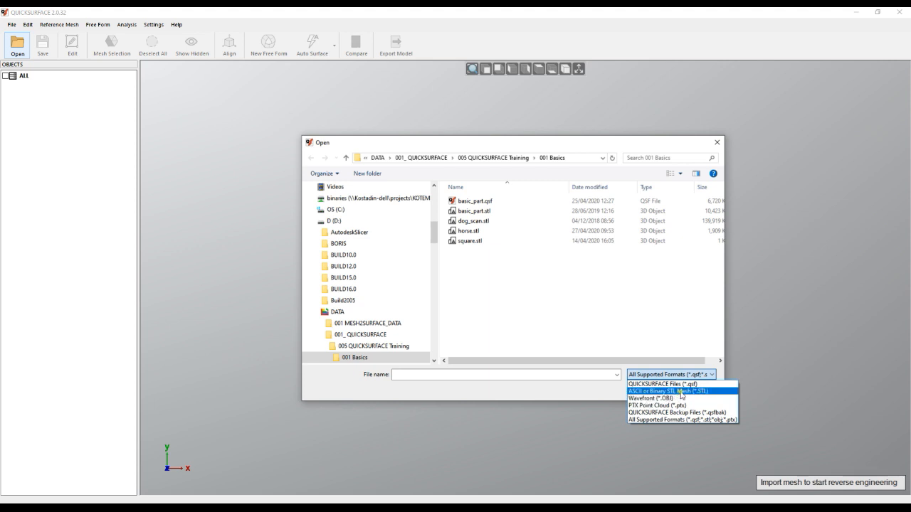
pyautogui.click(661, 392)
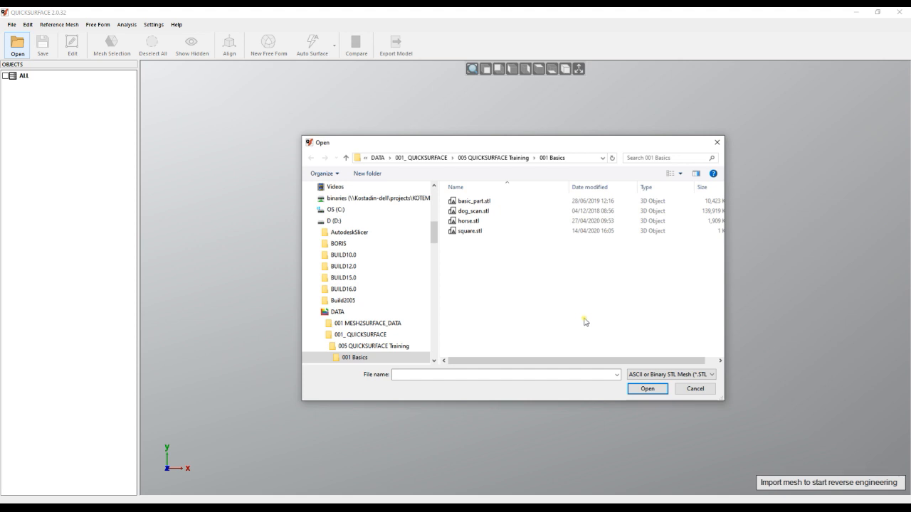
pyautogui.click(473, 211)
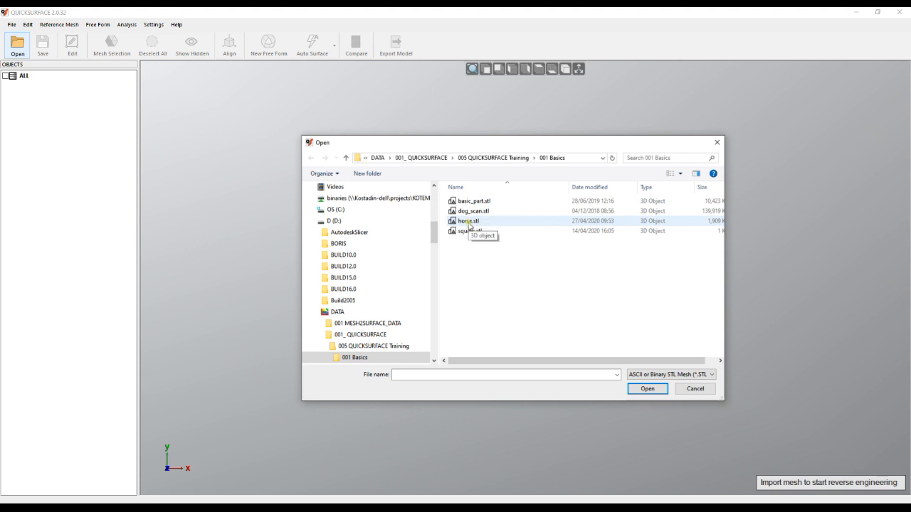
pyautogui.click(469, 220)
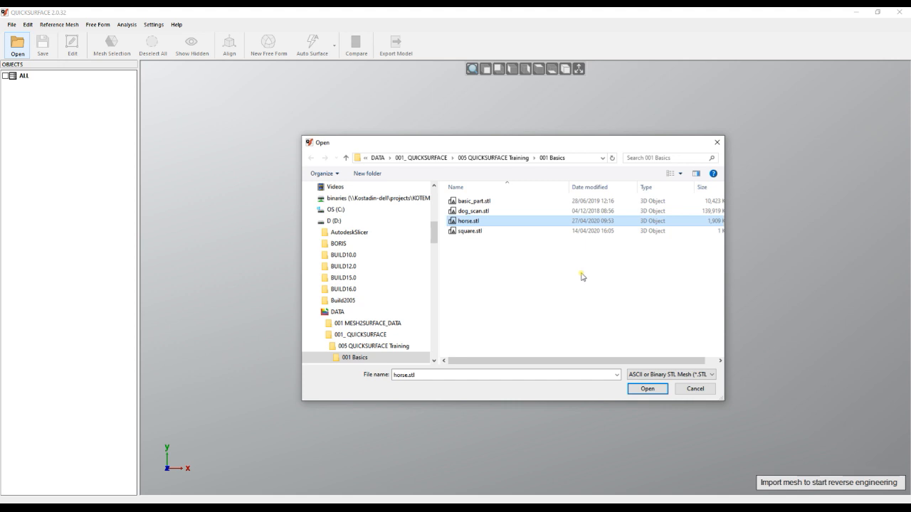
pyautogui.click(646, 388)
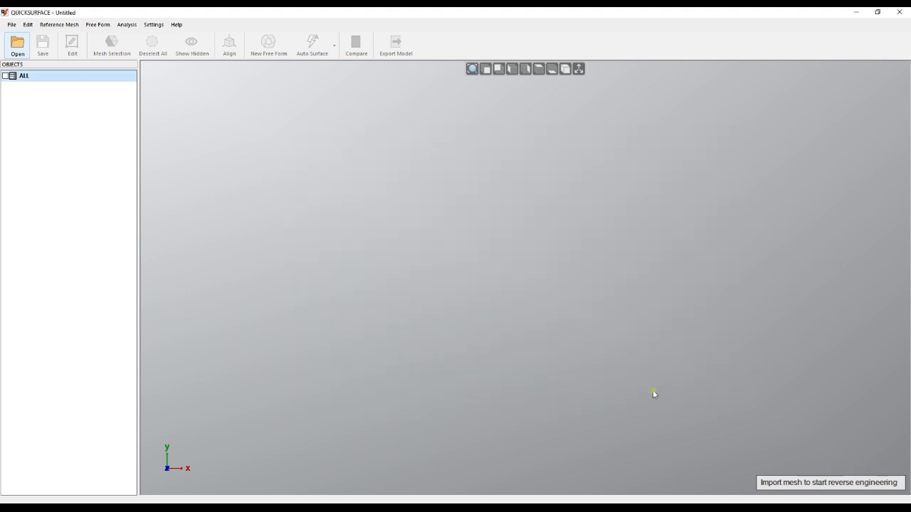
# Import the horse scan with Model Units kept at Millimeters.
pyautogui.click(17, 45)
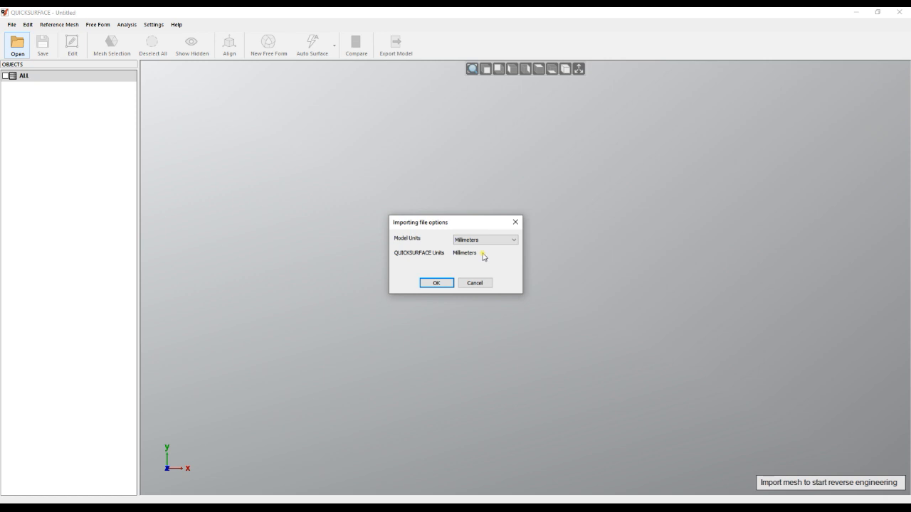
pyautogui.click(513, 239)
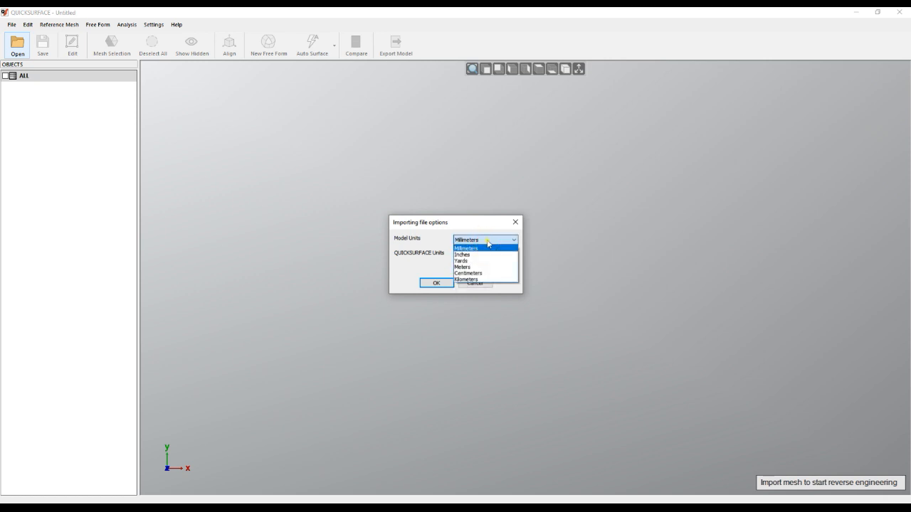
pyautogui.moveTo(466, 254)
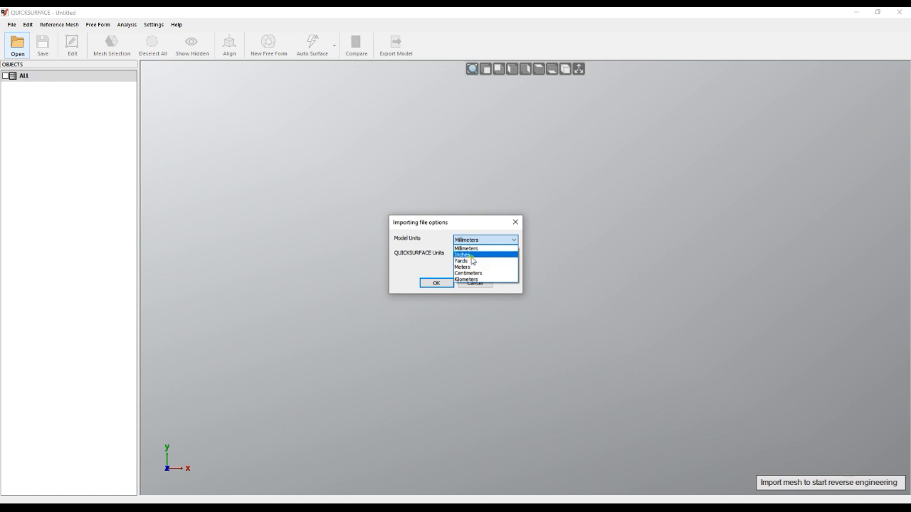
pyautogui.moveTo(486, 249)
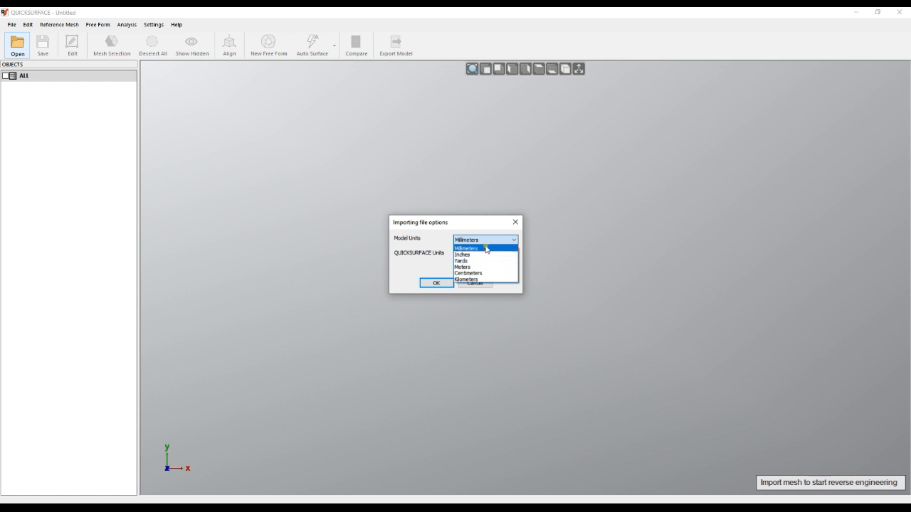
pyautogui.click(466, 248)
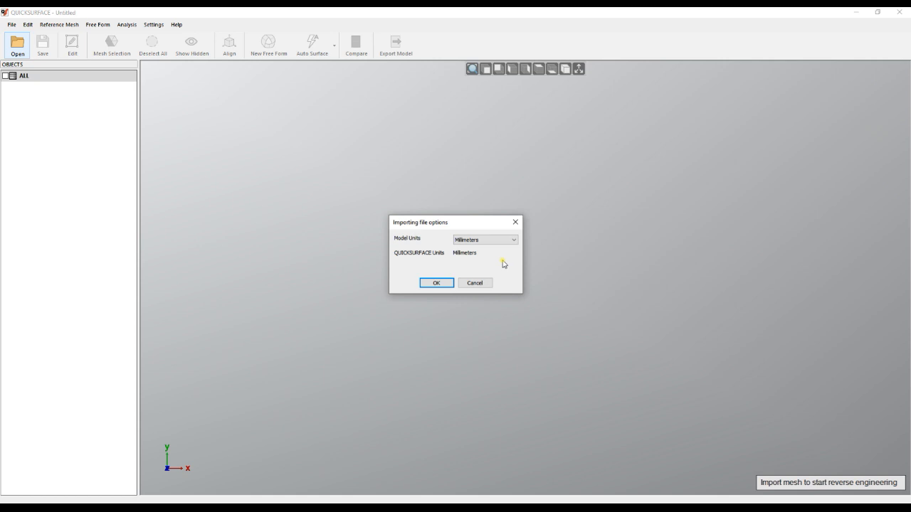
pyautogui.click(436, 283)
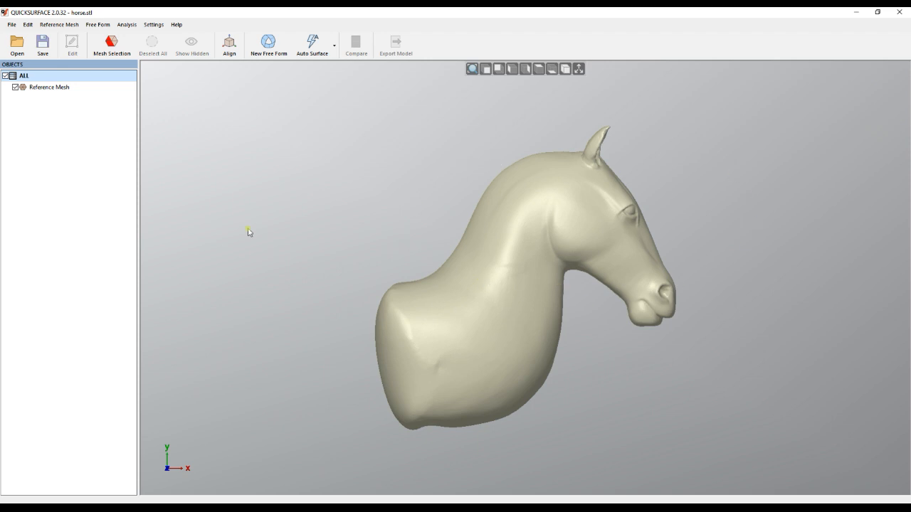
pyautogui.moveTo(523, 115)
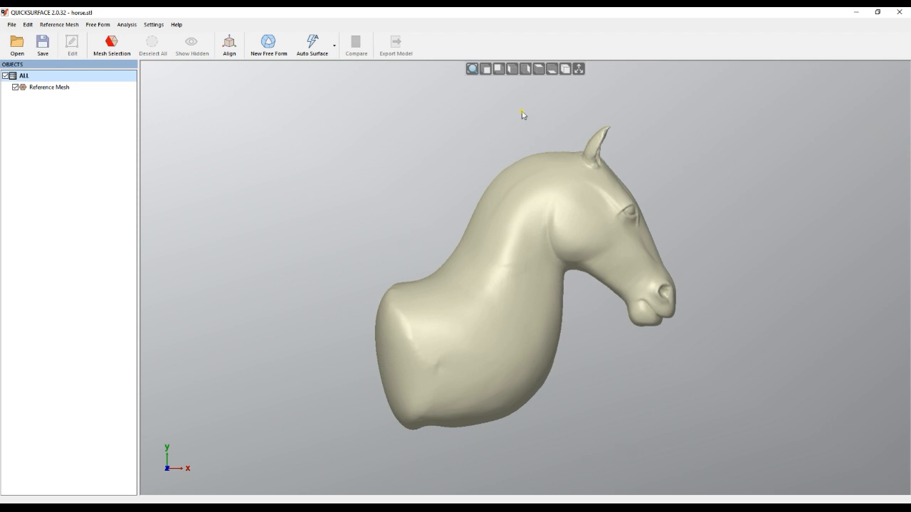
pyautogui.moveTo(487, 68)
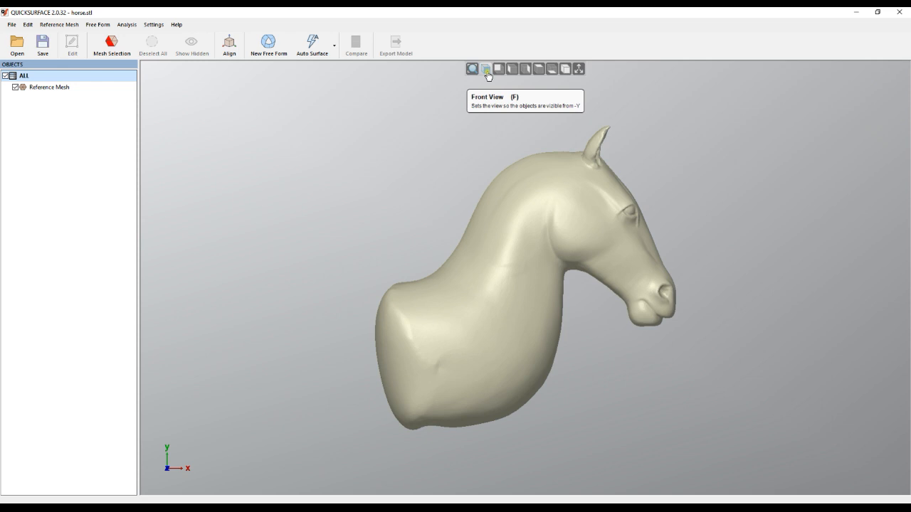
pyautogui.click(511, 69)
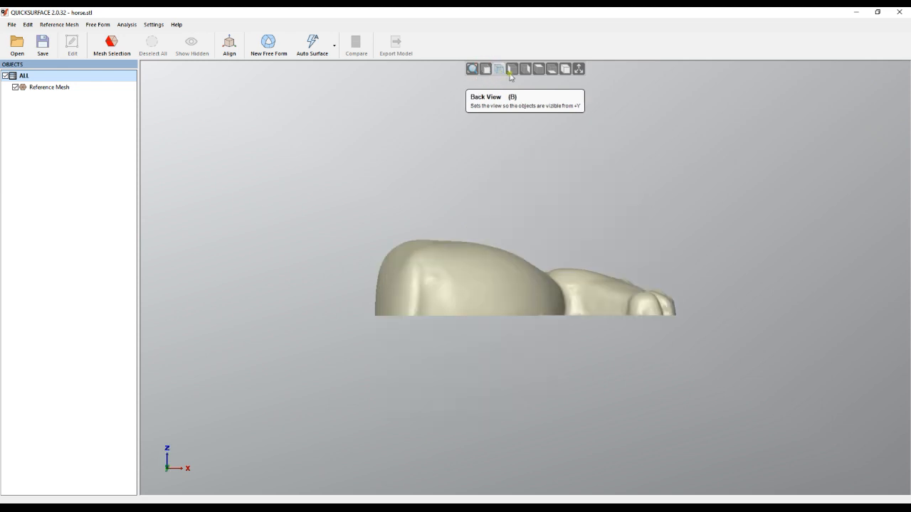
pyautogui.click(538, 68)
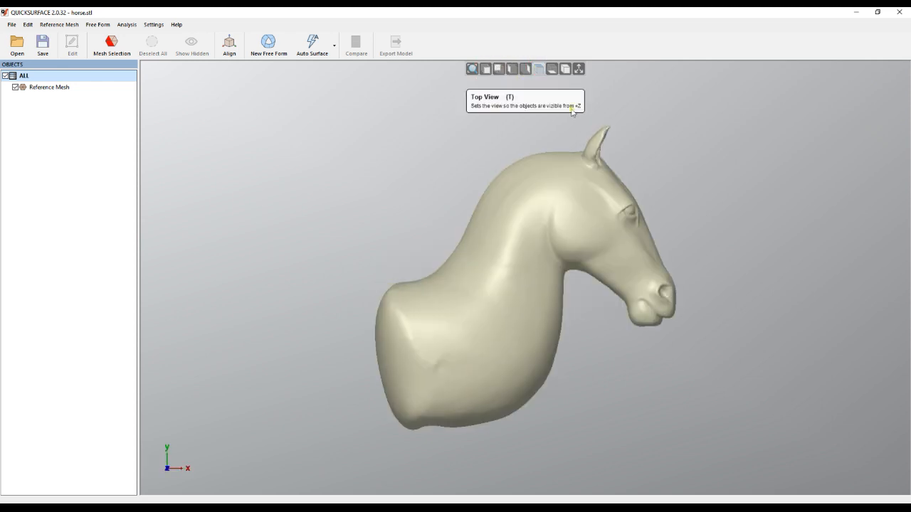
pyautogui.moveTo(665, 147)
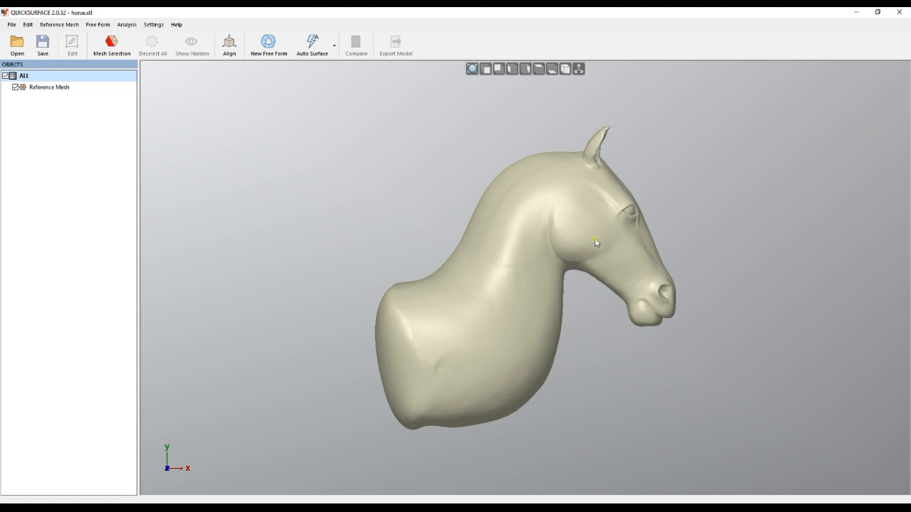
pyautogui.moveTo(243, 112)
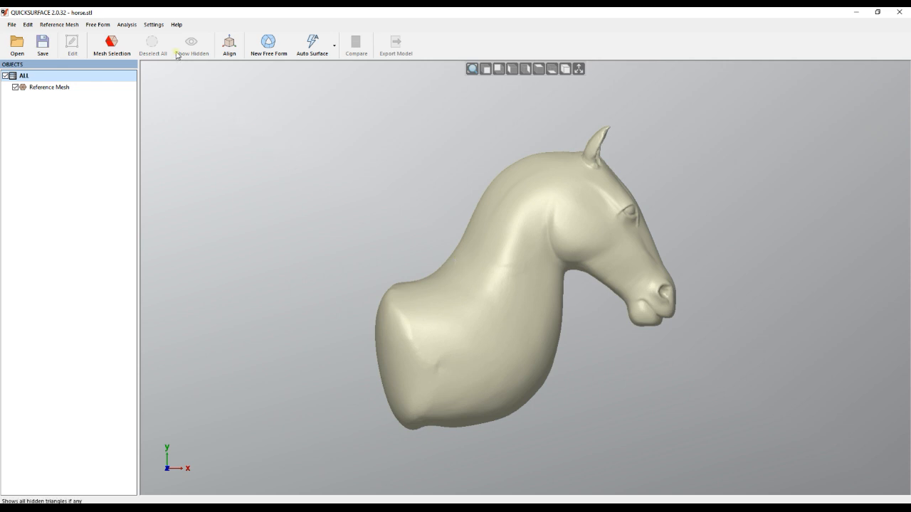
pyautogui.click(153, 25)
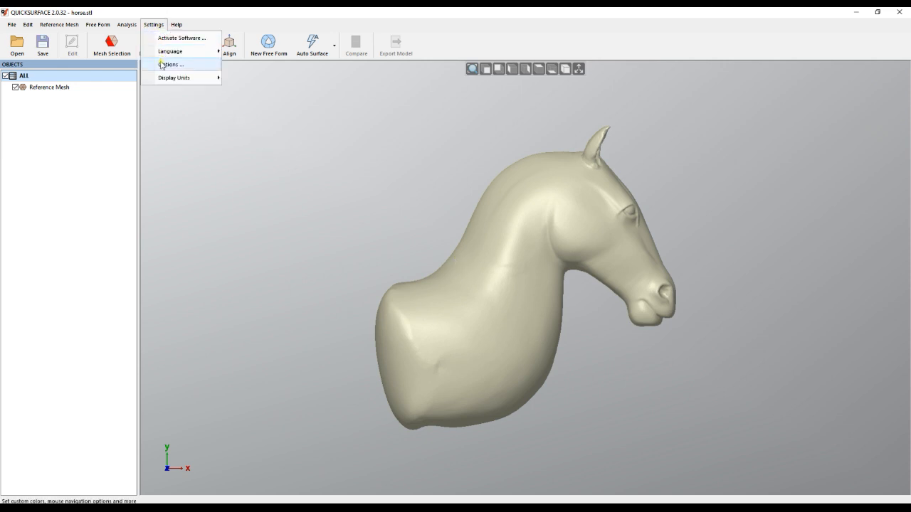
# Review mouse navigation presets and background colour in Software options, then reset the colour to default.
pyautogui.click(170, 64)
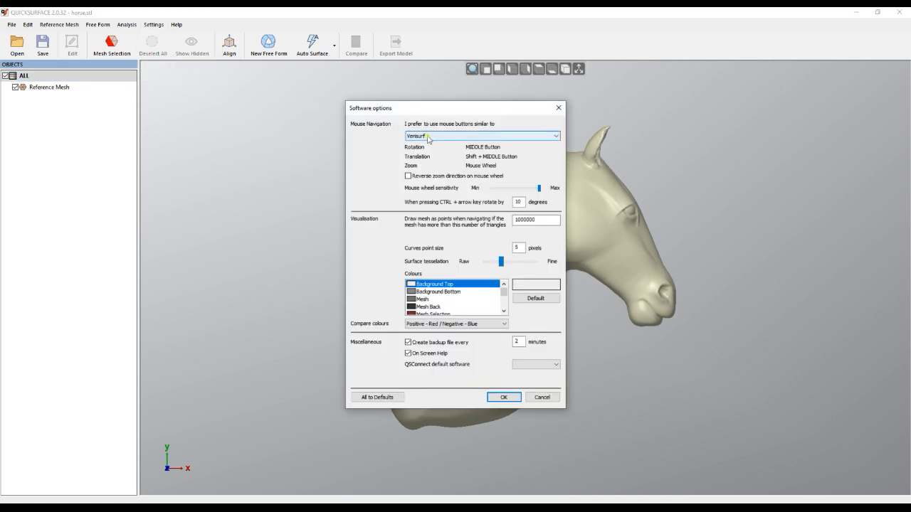
pyautogui.click(482, 136)
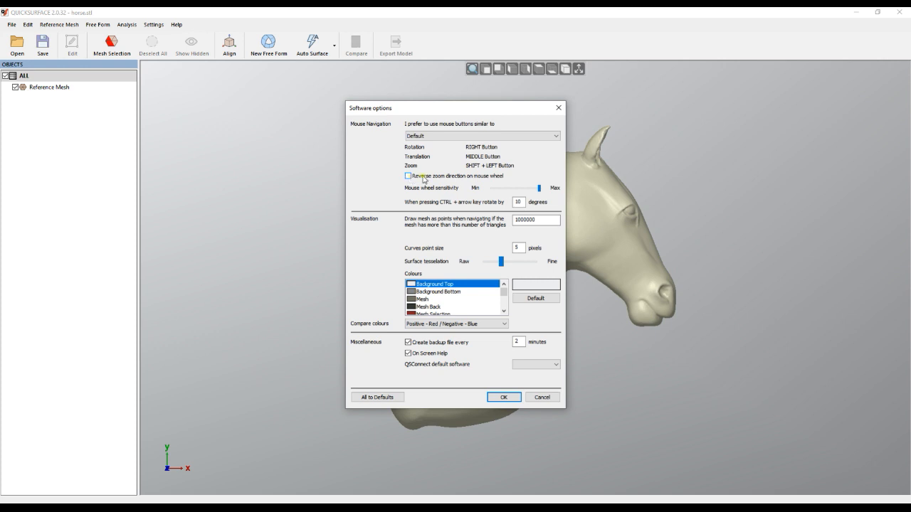
pyautogui.moveTo(556, 172)
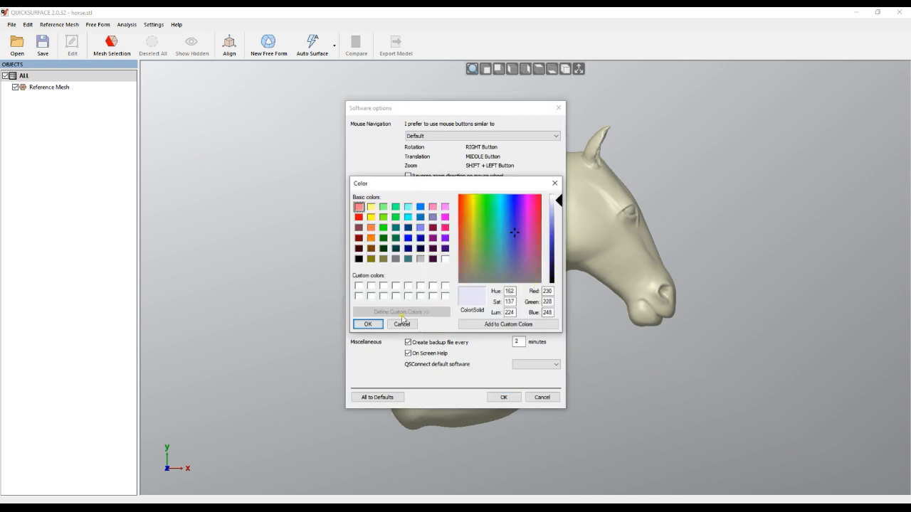
pyautogui.click(367, 324)
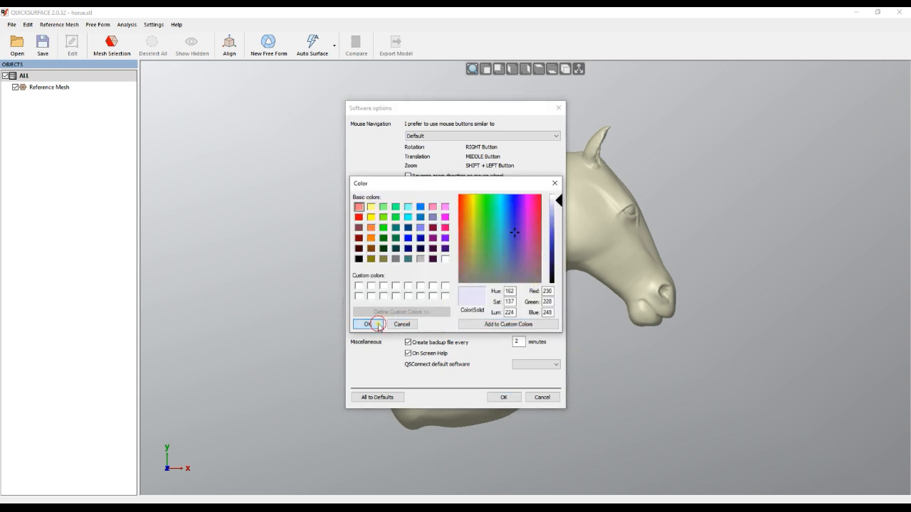
pyautogui.click(366, 324)
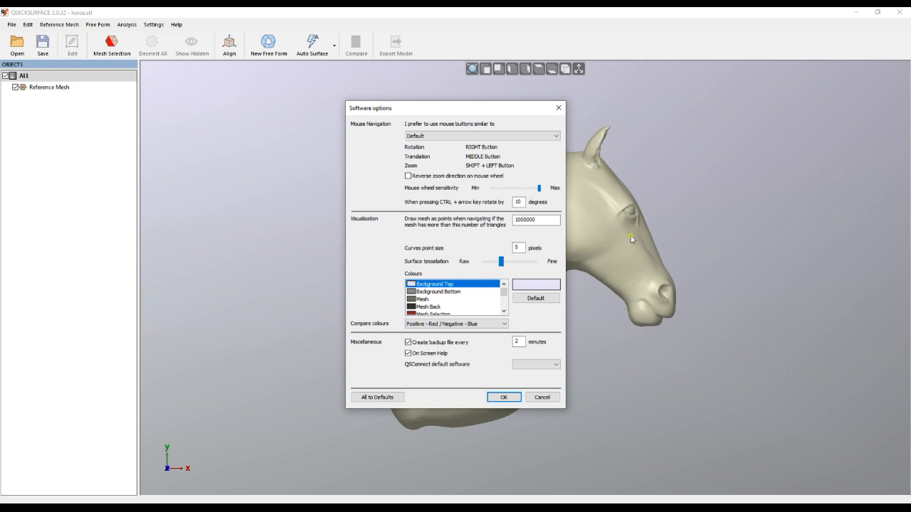
pyautogui.moveTo(550, 283)
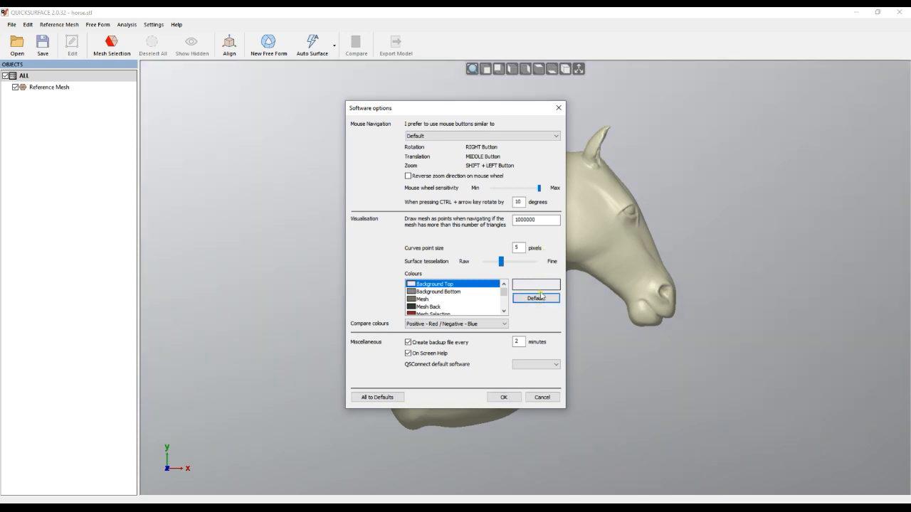
pyautogui.click(503, 397)
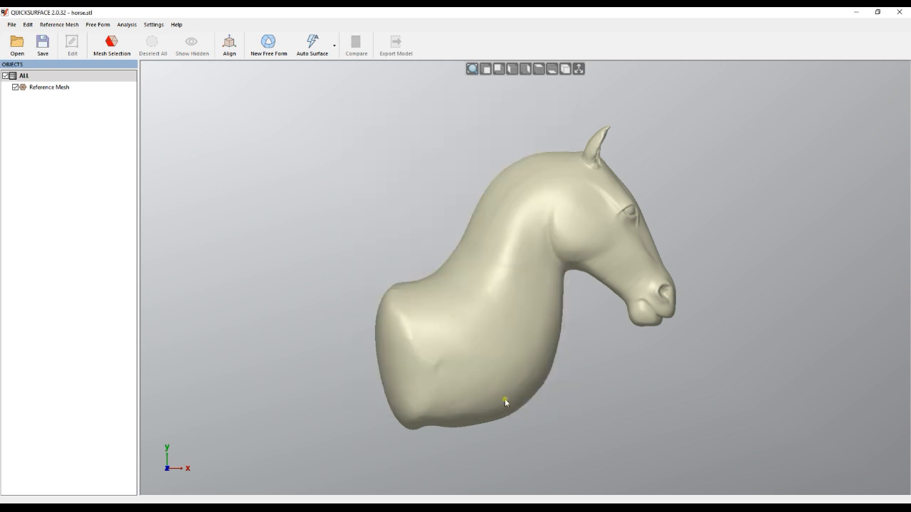
pyautogui.moveTo(505, 402); pyautogui.dragTo(422, 296)
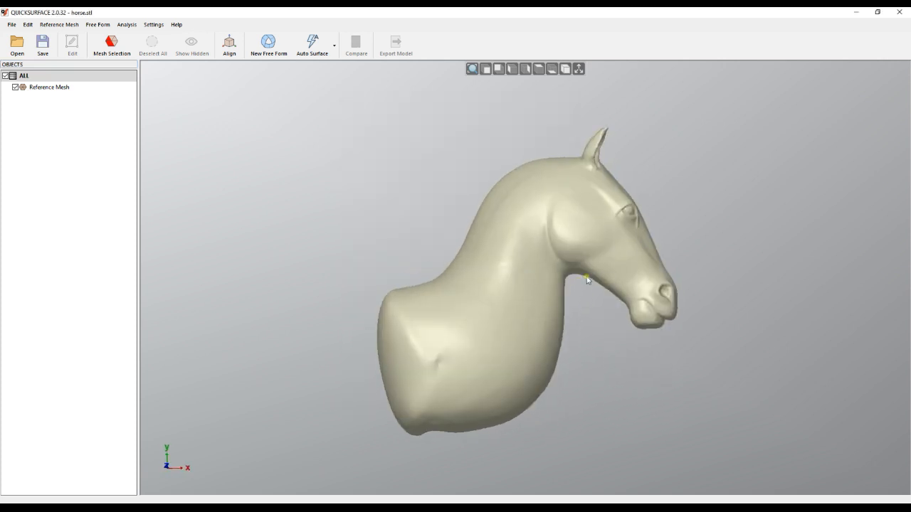
pyautogui.moveTo(587, 280); pyautogui.dragTo(637, 292)
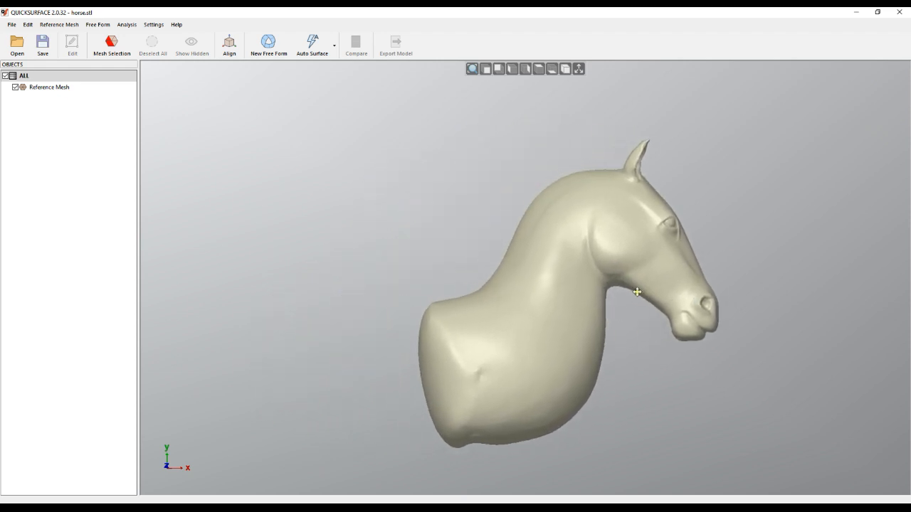
pyautogui.scroll(-3)
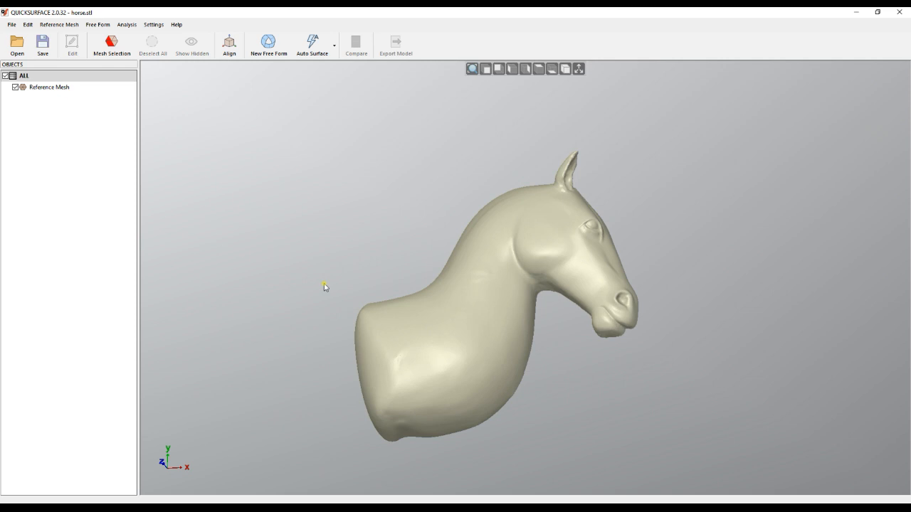
pyautogui.moveTo(365, 259)
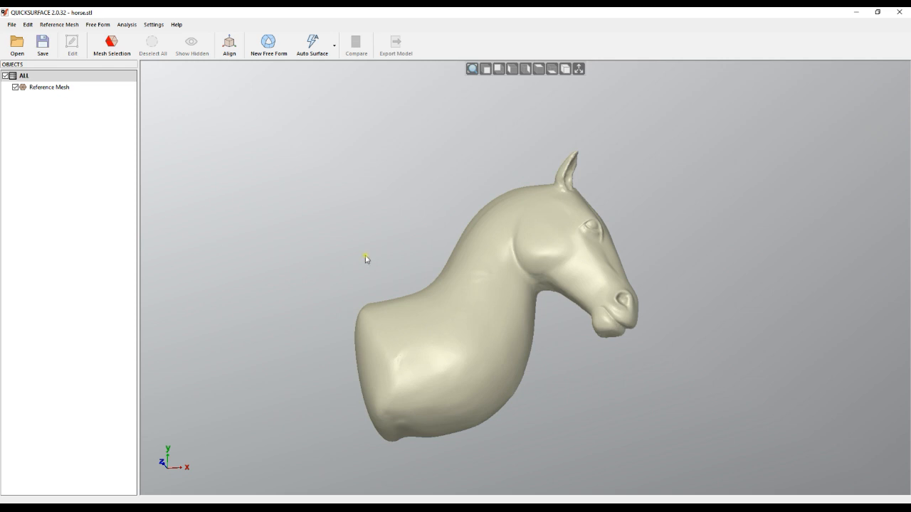
pyautogui.moveTo(376, 260)
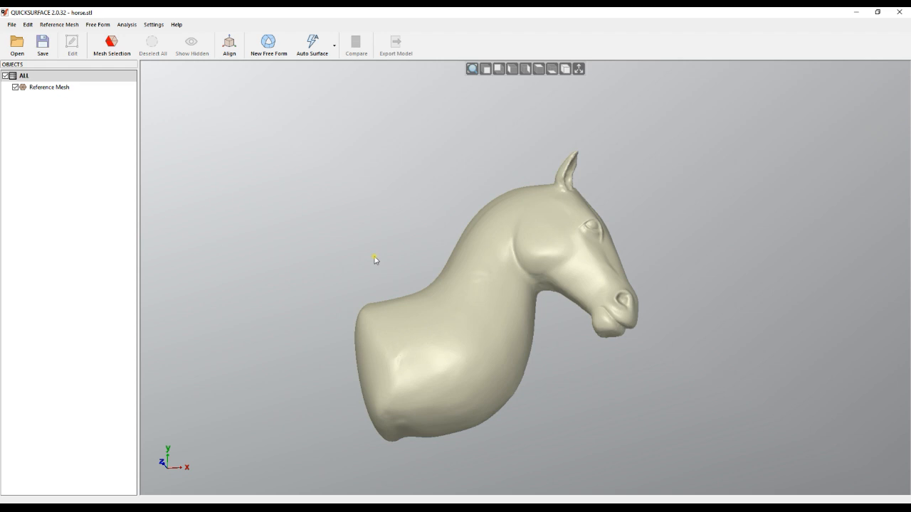
pyautogui.moveTo(344, 86)
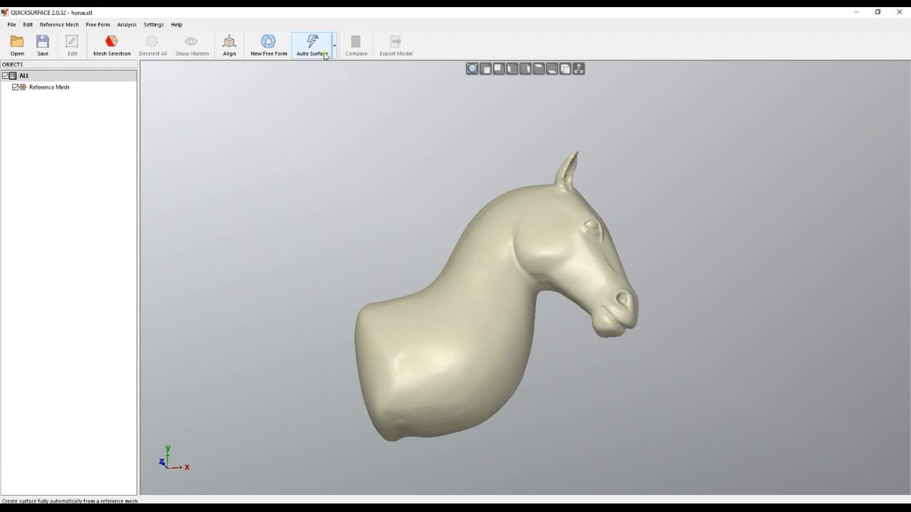
pyautogui.moveTo(313, 43)
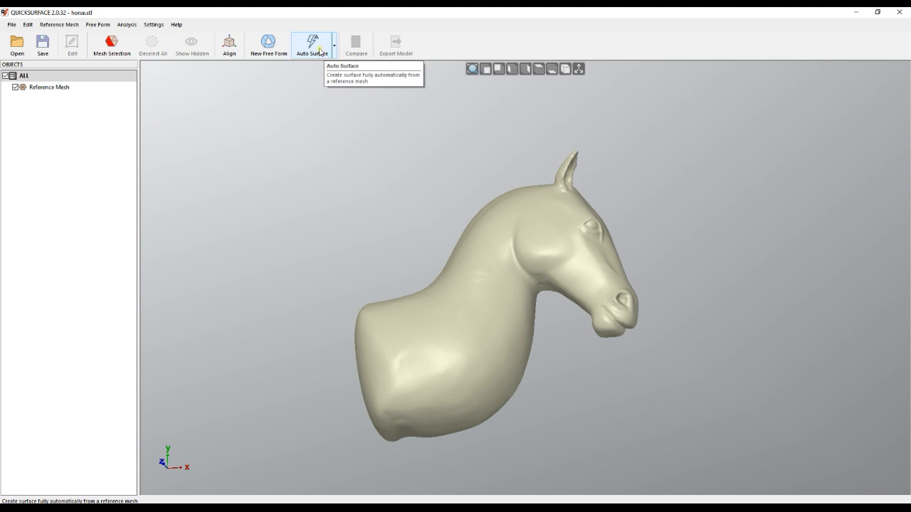
# Start Auto Surface, keeping Feature Details at Balanced and Symmetry at None.
pyautogui.click(313, 43)
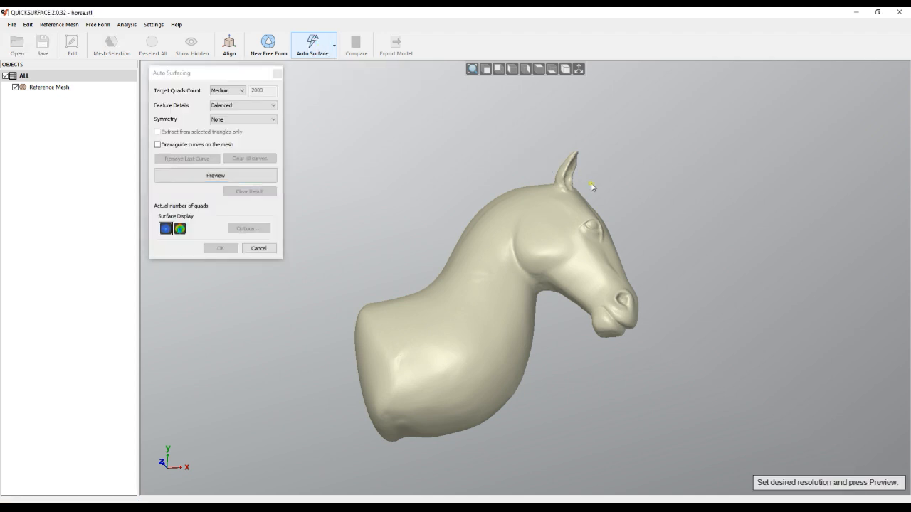
pyautogui.moveTo(502, 201)
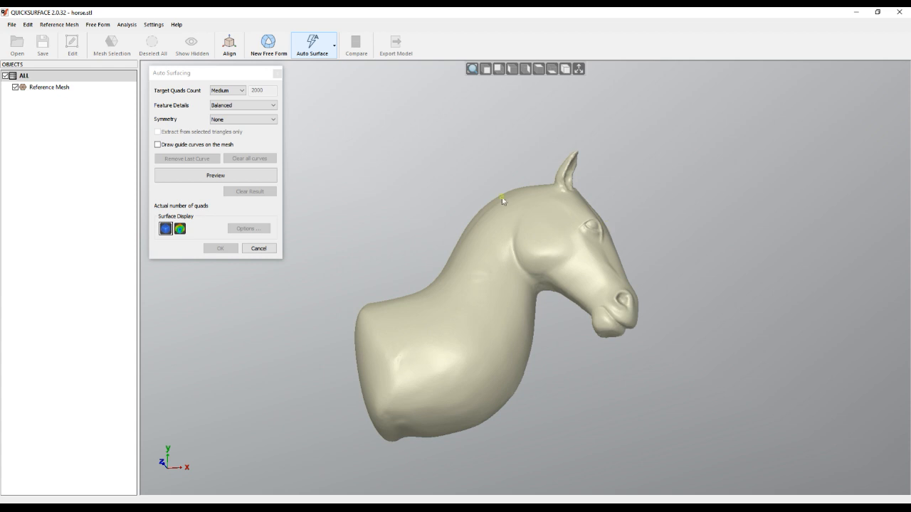
pyautogui.moveTo(238, 133)
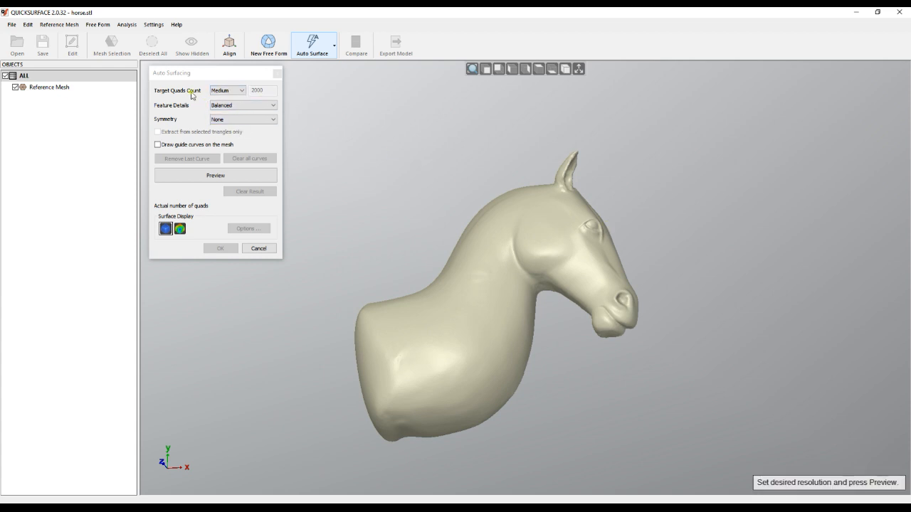
pyautogui.moveTo(594, 270)
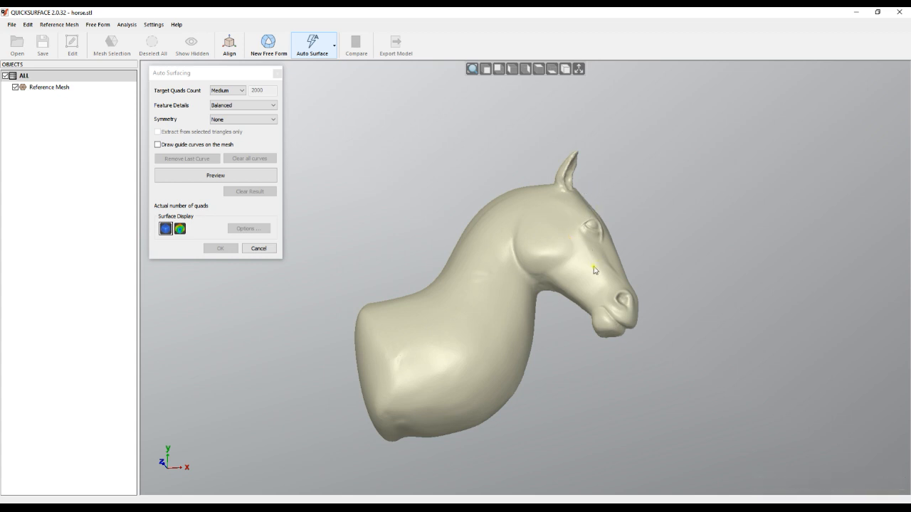
pyautogui.moveTo(602, 265)
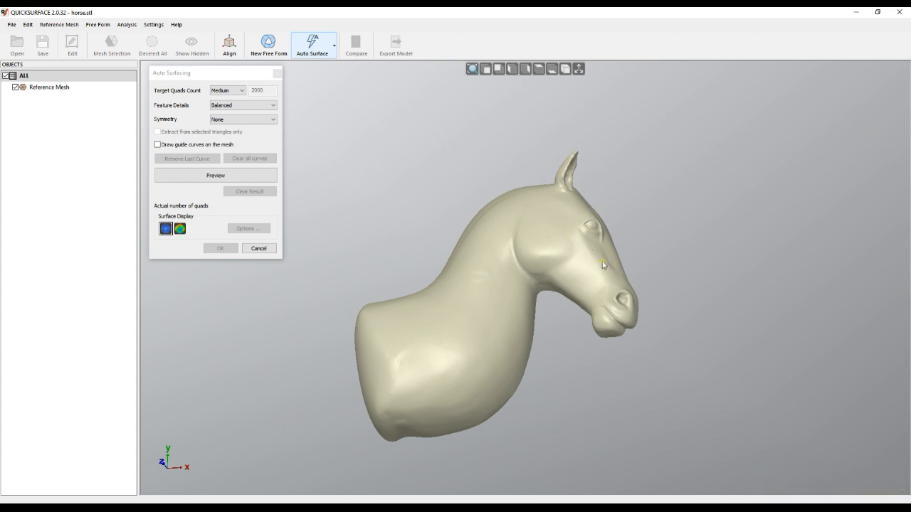
pyautogui.moveTo(603, 261)
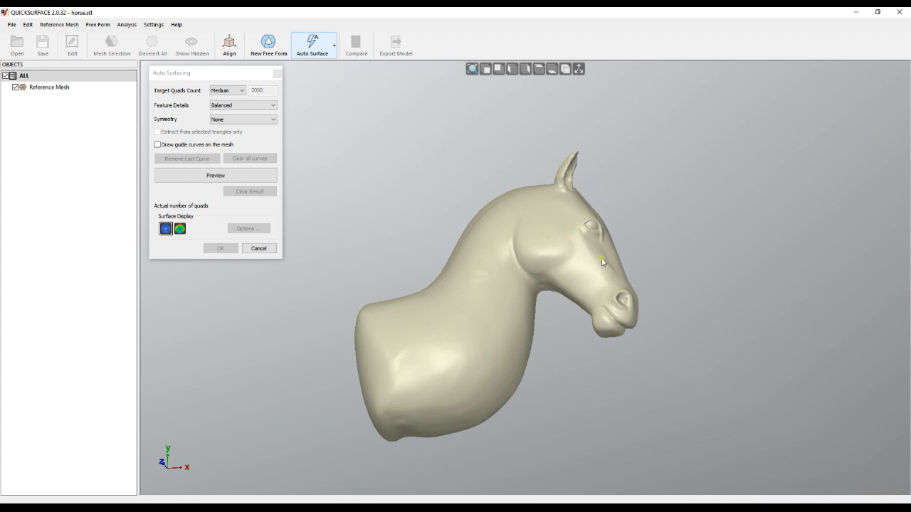
pyautogui.click(243, 104)
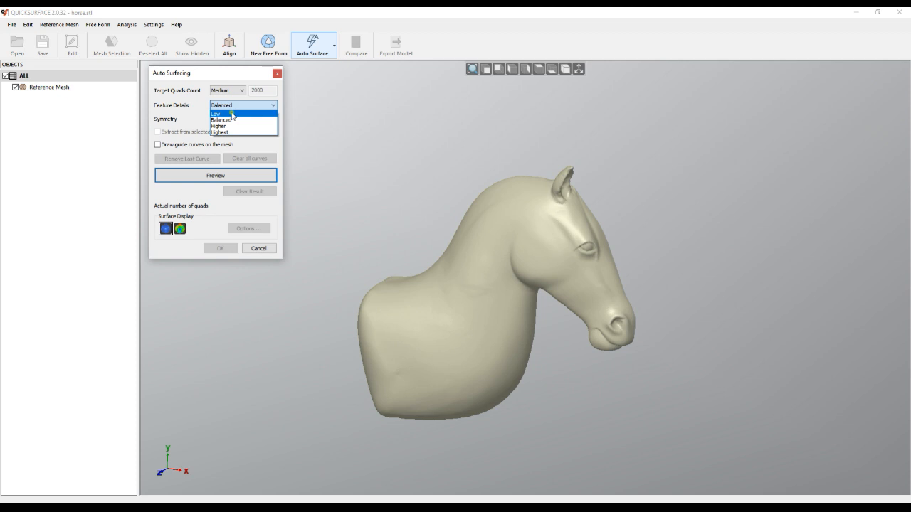
pyautogui.moveTo(243, 119)
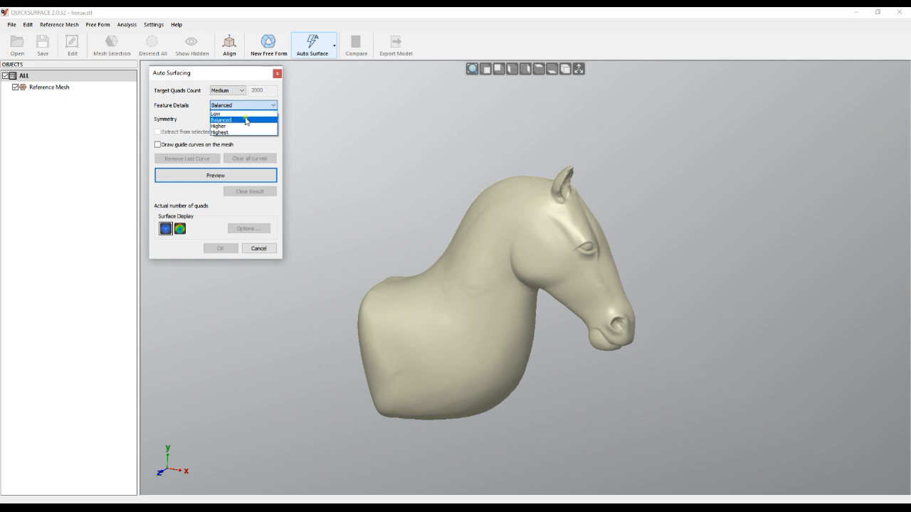
pyautogui.click(220, 105)
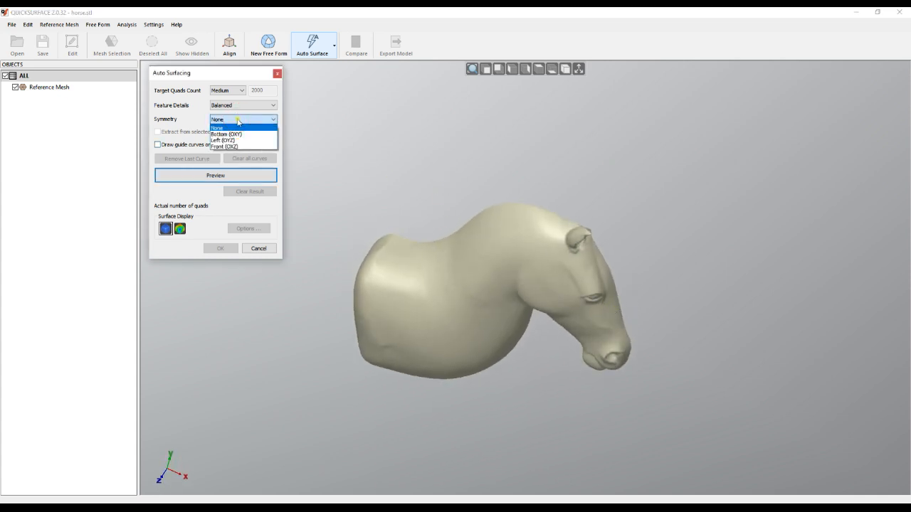
pyautogui.click(226, 134)
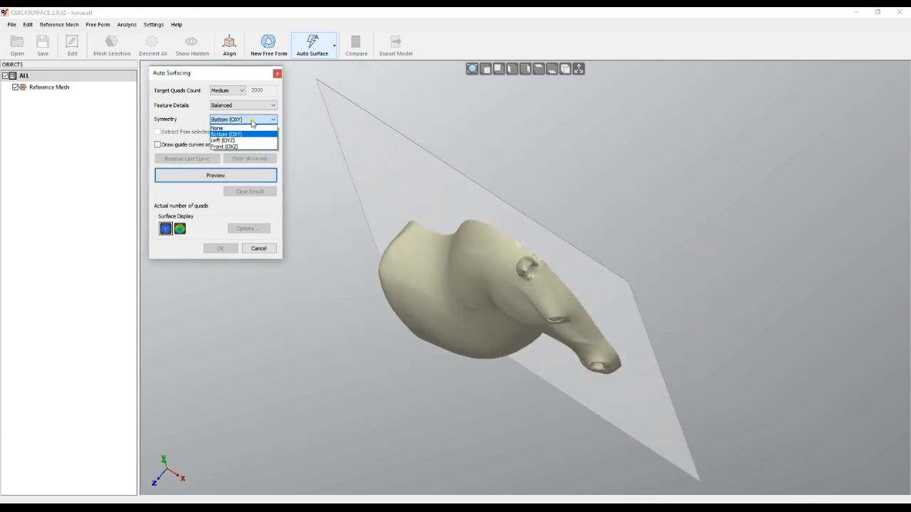
pyautogui.click(217, 128)
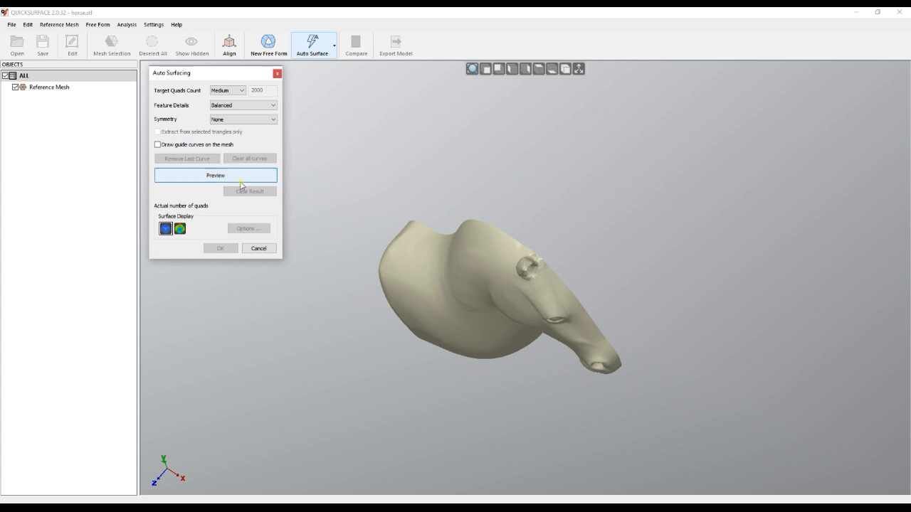
# Preview the 2243-quad auto surface and rotate the view to inspect it.
pyautogui.click(216, 175)
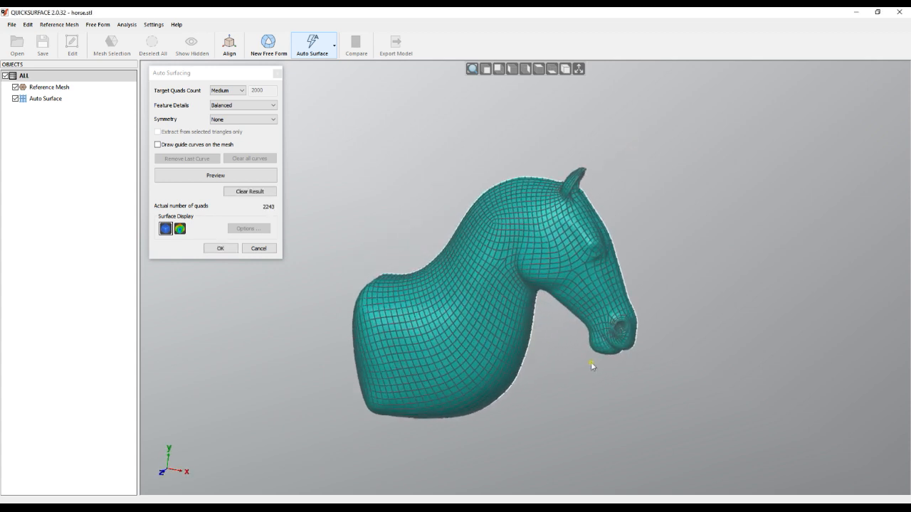
pyautogui.moveTo(590, 365); pyautogui.dragTo(463, 312)
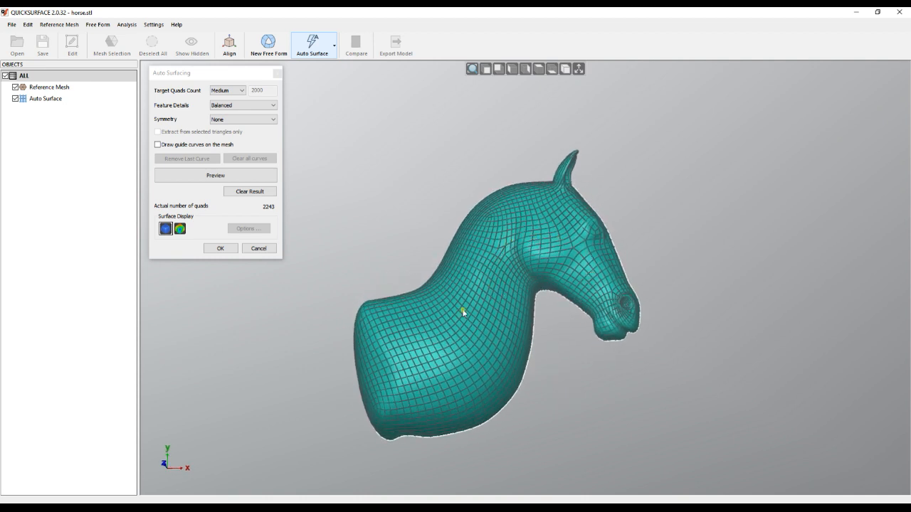
pyautogui.moveTo(510, 359)
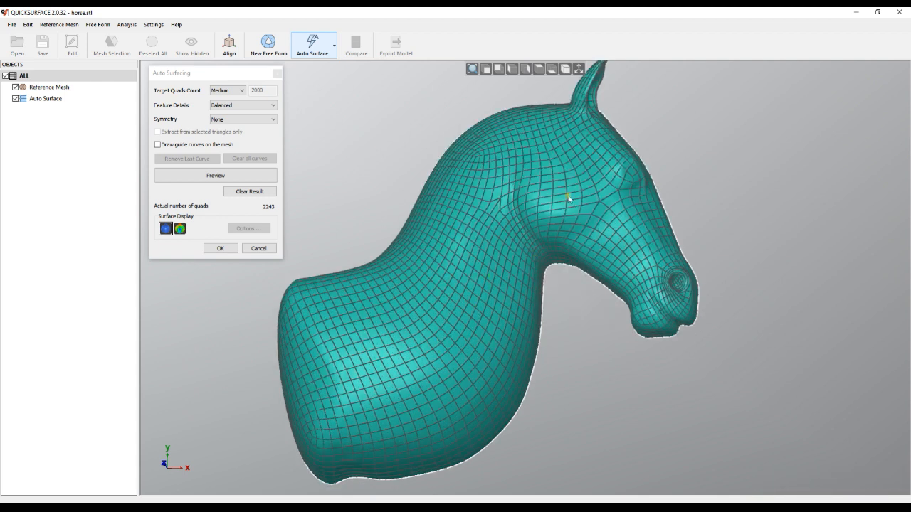
pyautogui.moveTo(189, 242)
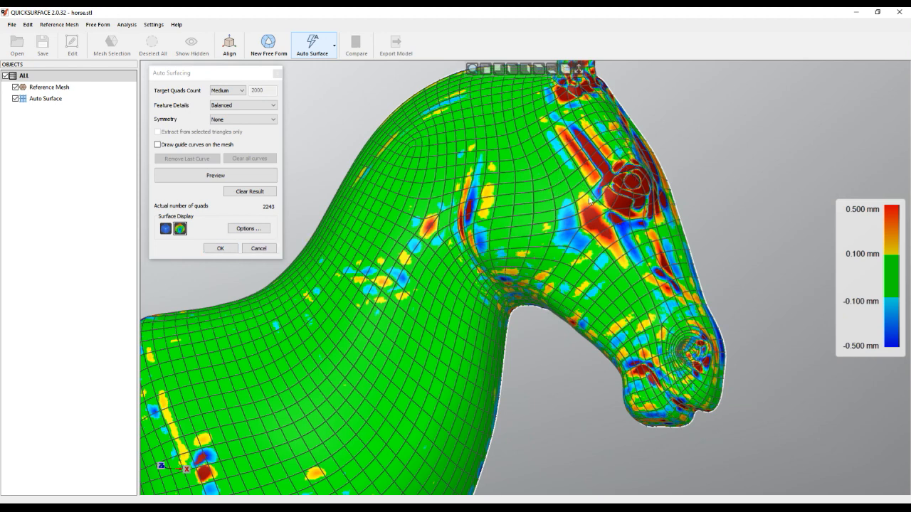
pyautogui.moveTo(610, 165)
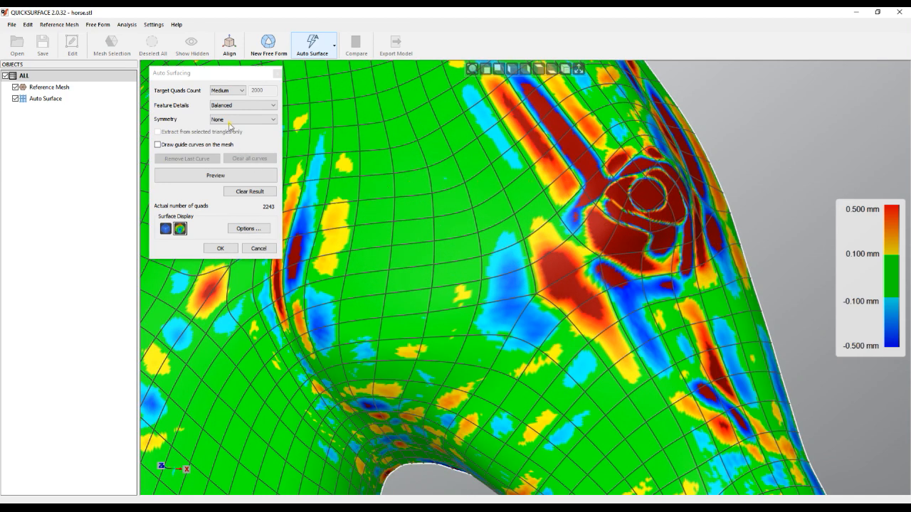
# Adjust the target quad count, switch to plain surface display, and accept the auto surface.
pyautogui.click(242, 90)
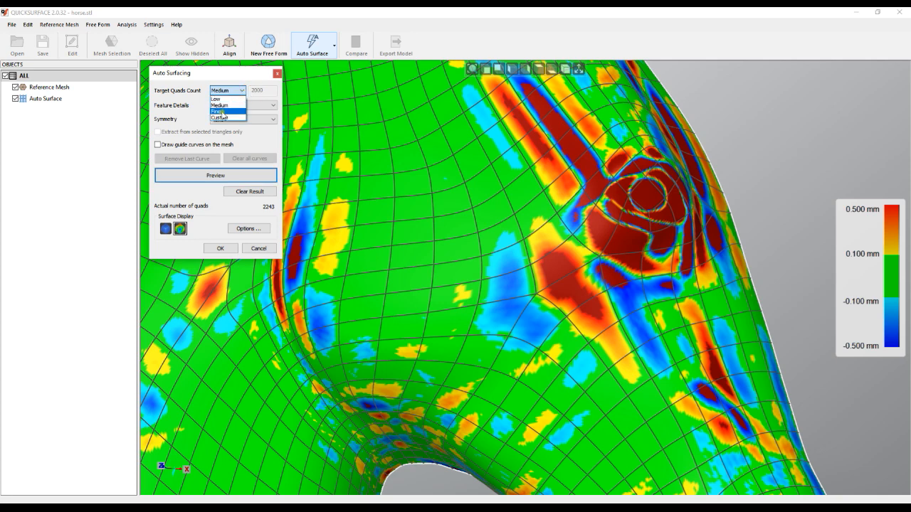
pyautogui.click(218, 111)
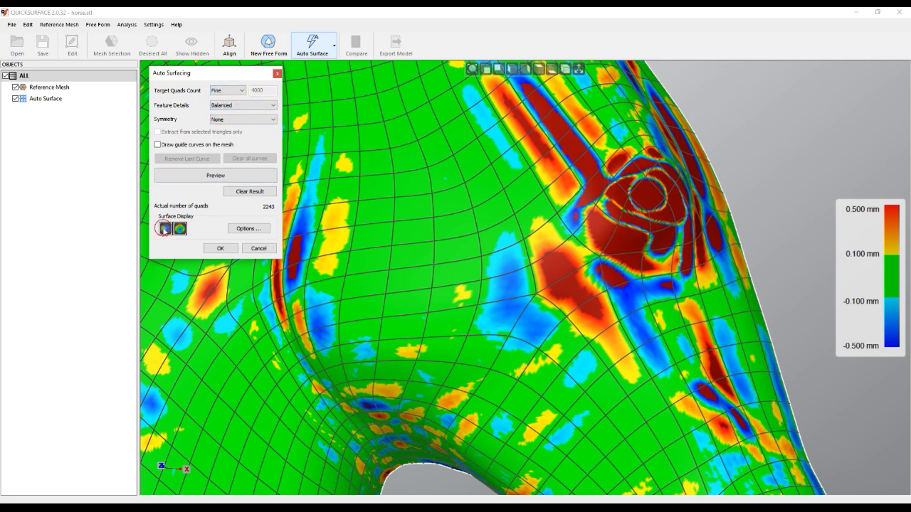
pyautogui.click(166, 229)
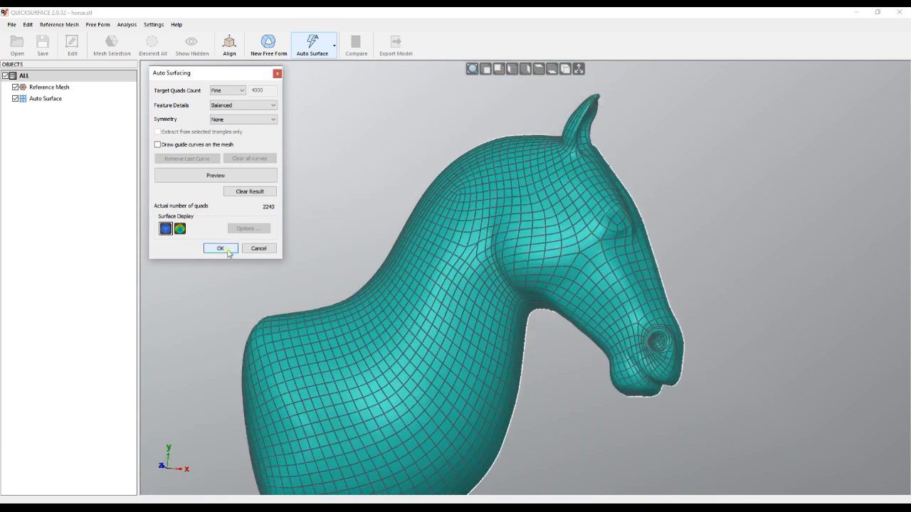
pyautogui.click(219, 248)
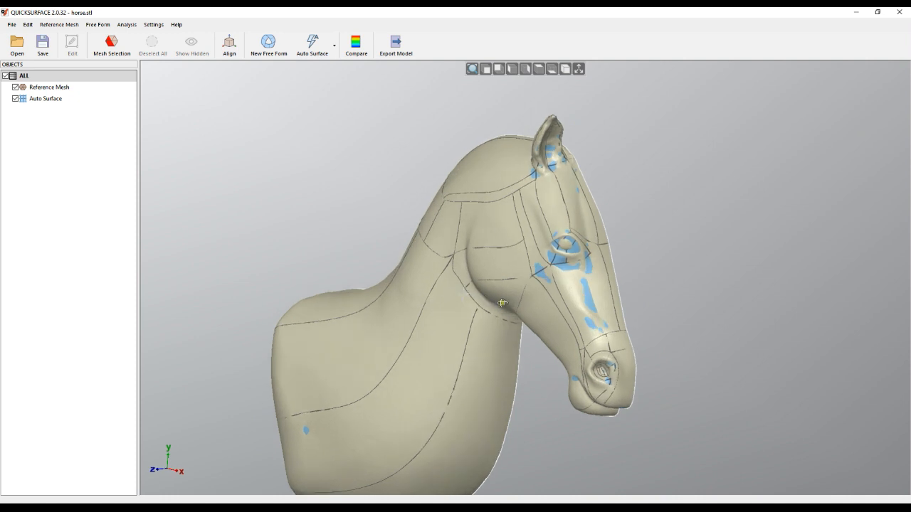
# Open the Auto Surface object for editing via its right-click Edit... command.
pyautogui.moveTo(503, 303); pyautogui.dragTo(564, 325)
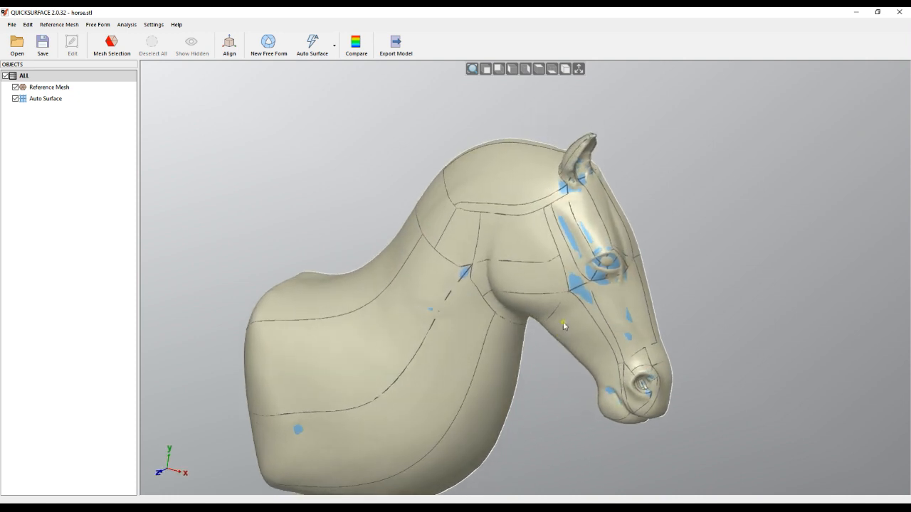
pyautogui.moveTo(200, 136)
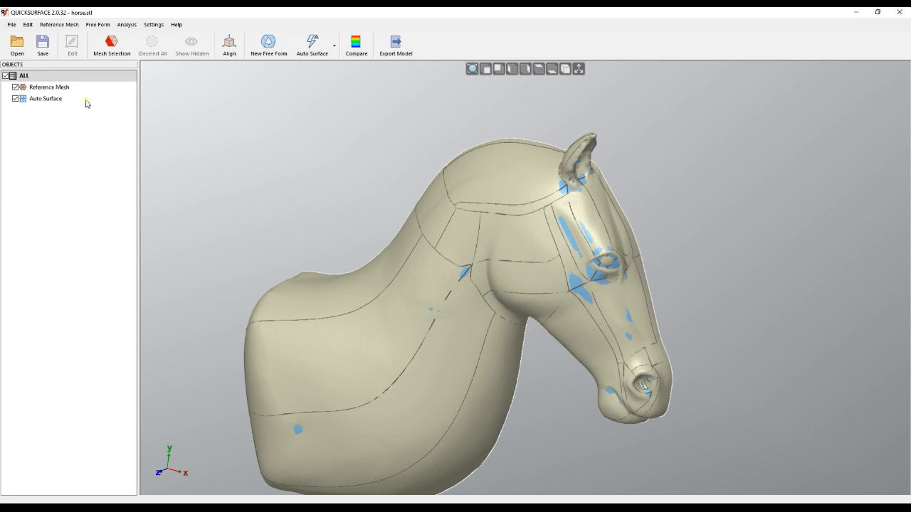
pyautogui.click(46, 98)
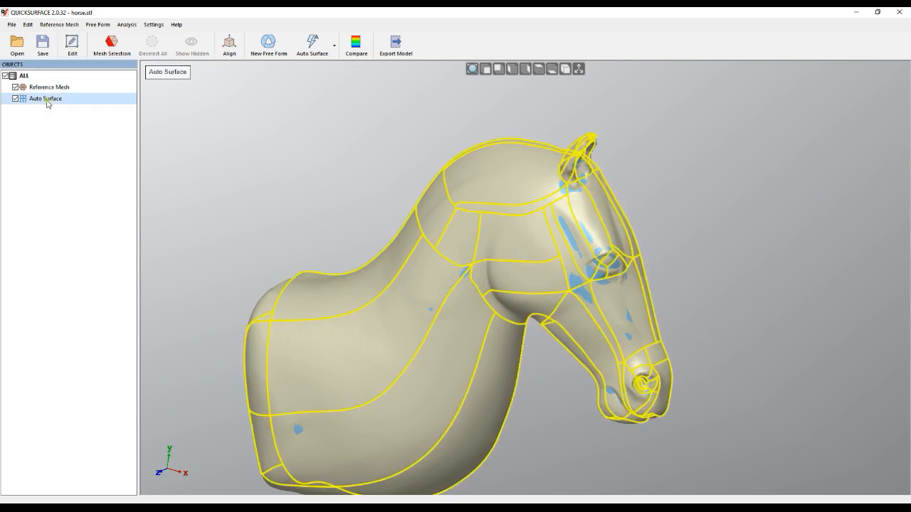
pyautogui.moveTo(71, 43)
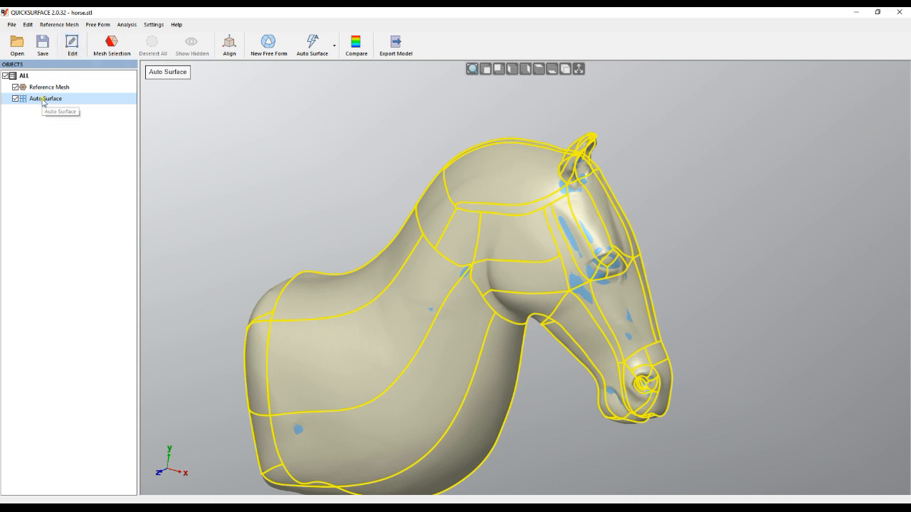
pyautogui.rightClick(44, 98)
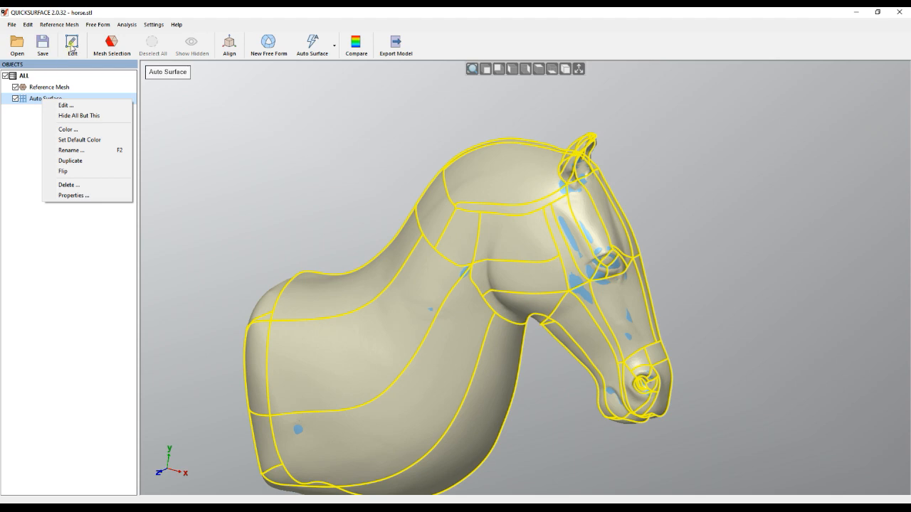
pyautogui.click(65, 105)
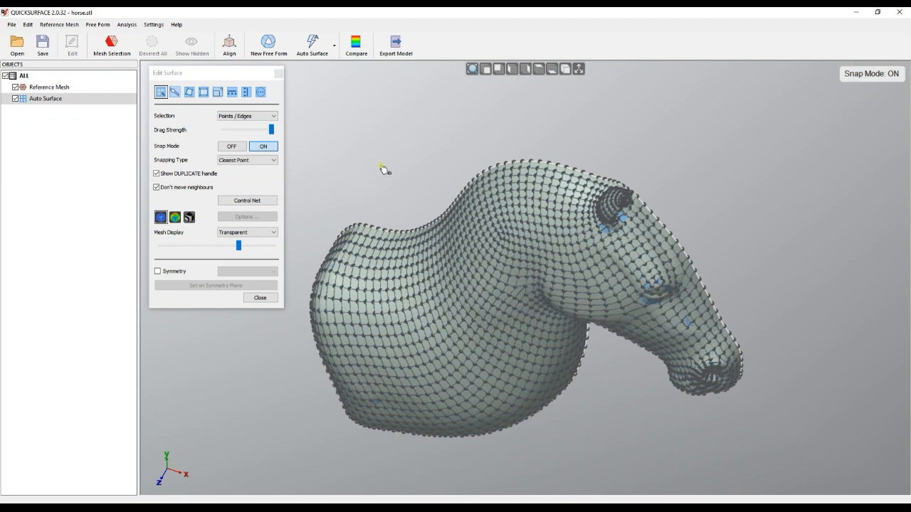
pyautogui.moveTo(286, 126)
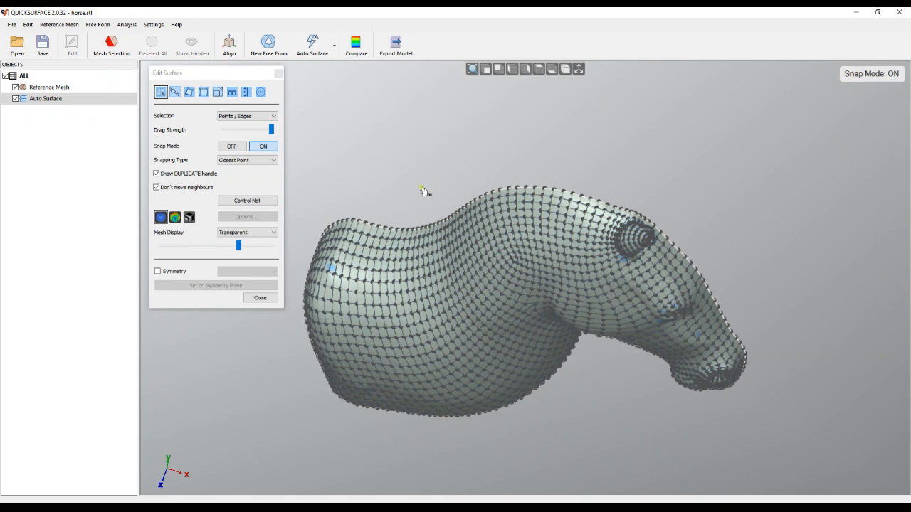
# Tick Symmetry in the Edit Surface panel with Bottom (OXY) as the plane.
pyautogui.moveTo(423, 191); pyautogui.dragTo(518, 291)
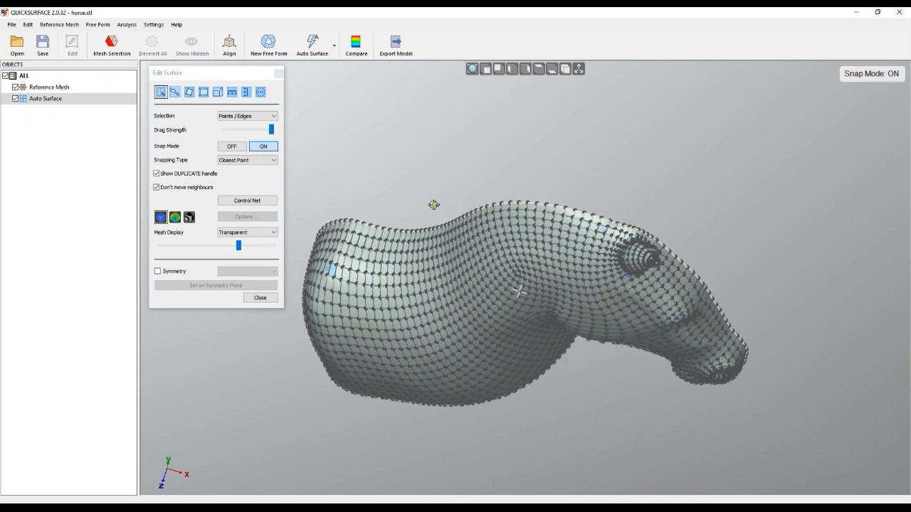
pyautogui.click(157, 271)
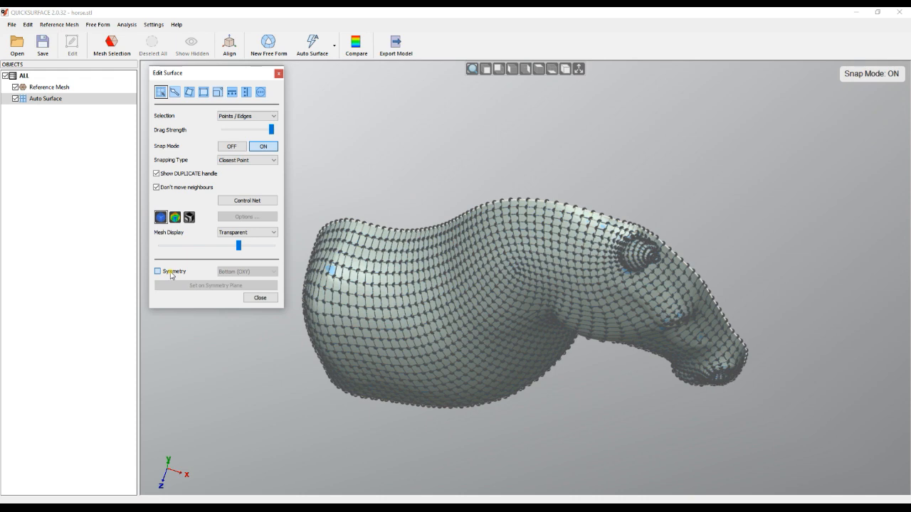
pyautogui.click(157, 271)
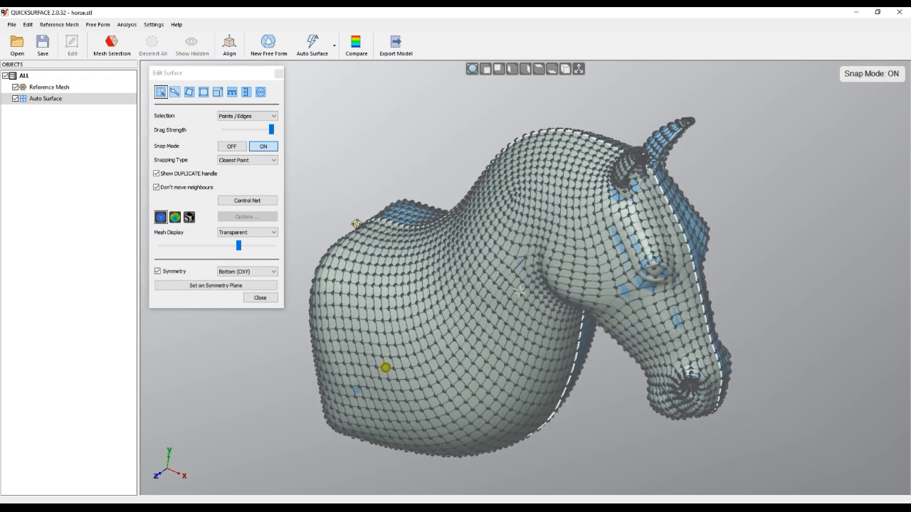
# Orbit and zoom around the horse to inspect the mirrored surface along its centre line.
pyautogui.moveTo(498, 285); pyautogui.dragTo(498, 348)
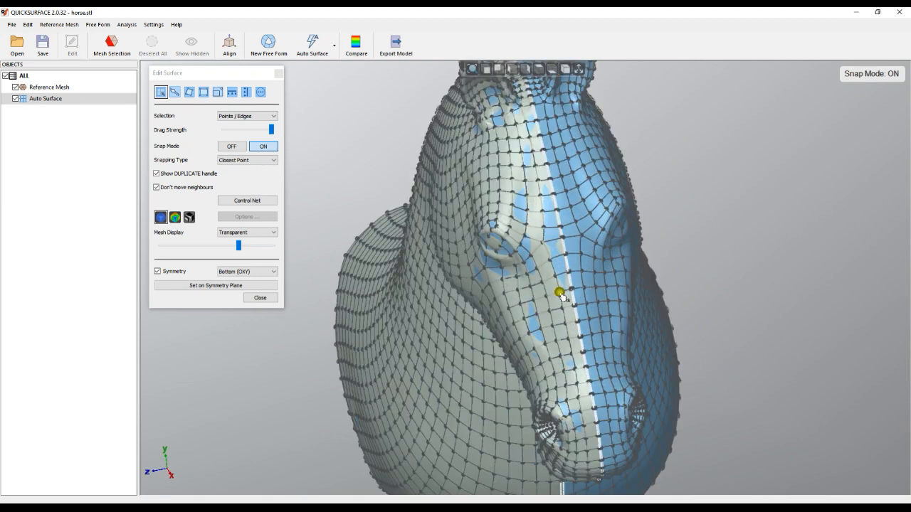
pyautogui.scroll(3)
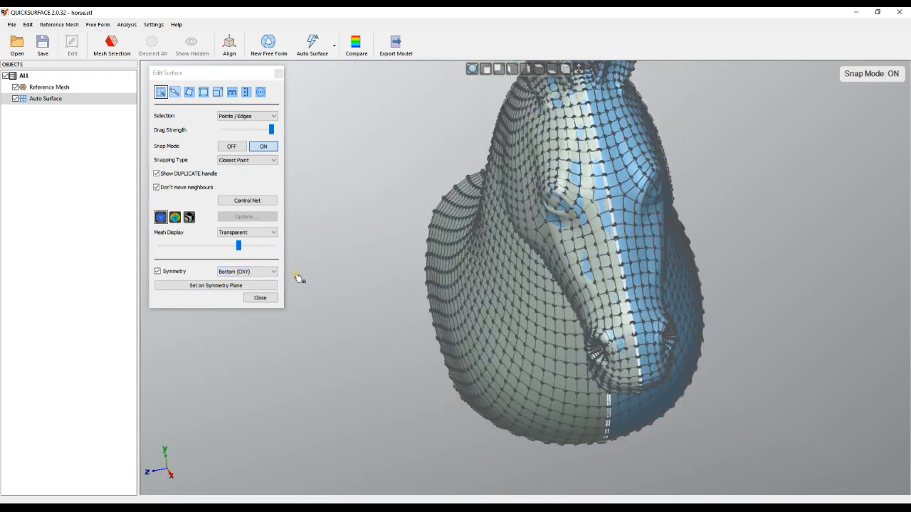
pyautogui.scroll(3)
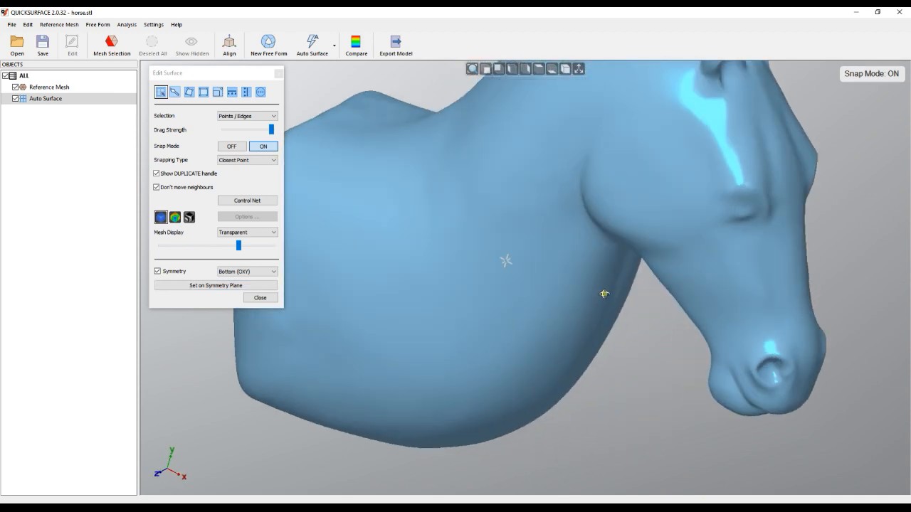
pyautogui.moveTo(604, 294); pyautogui.dragTo(575, 339)
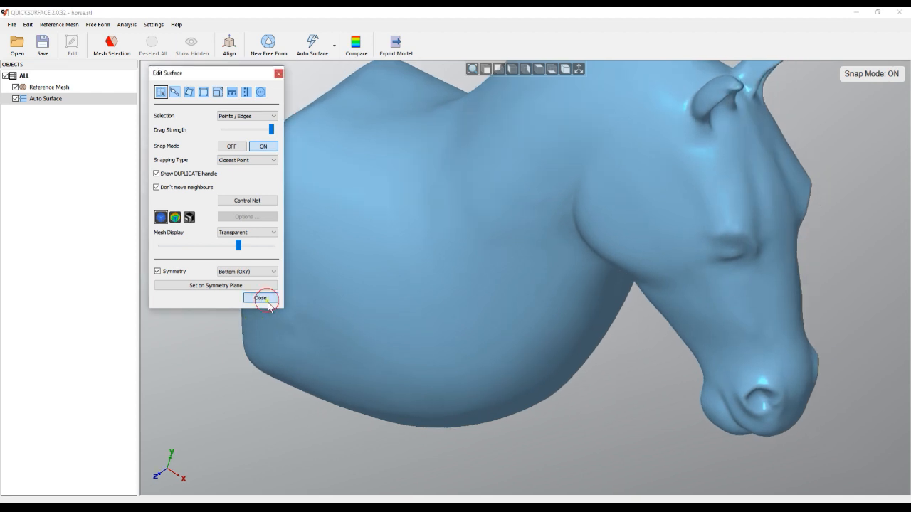
# Finish editing the horse auto surface and hide the Reference Mesh.
pyautogui.click(261, 297)
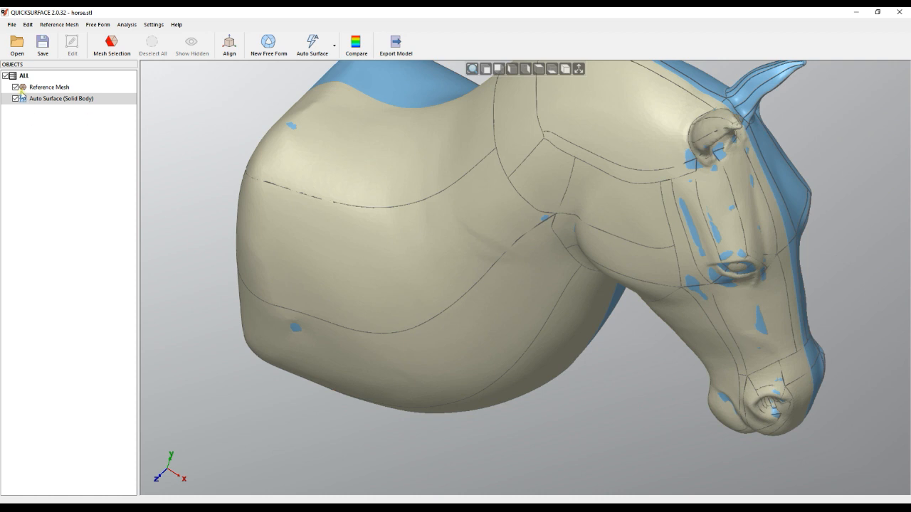
pyautogui.click(15, 86)
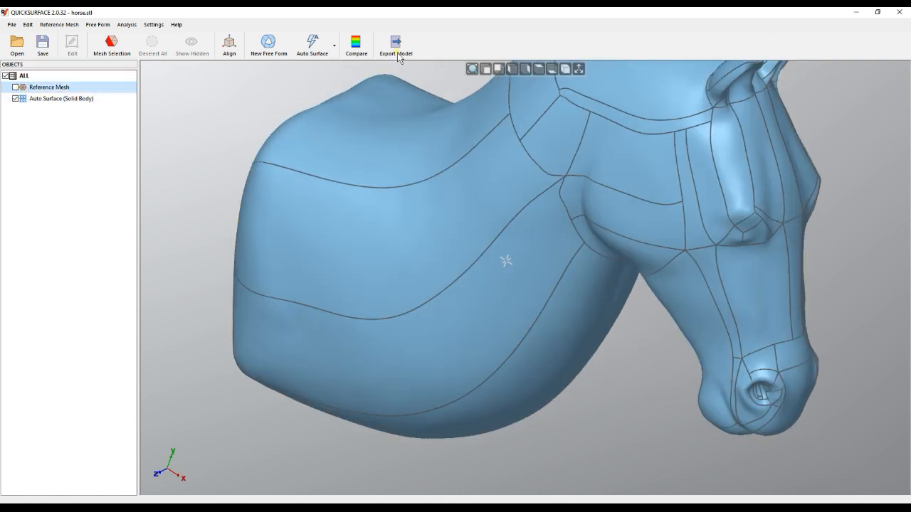
# Export the horse model as horse.stp with STEP File (*.stp) format.
pyautogui.click(395, 44)
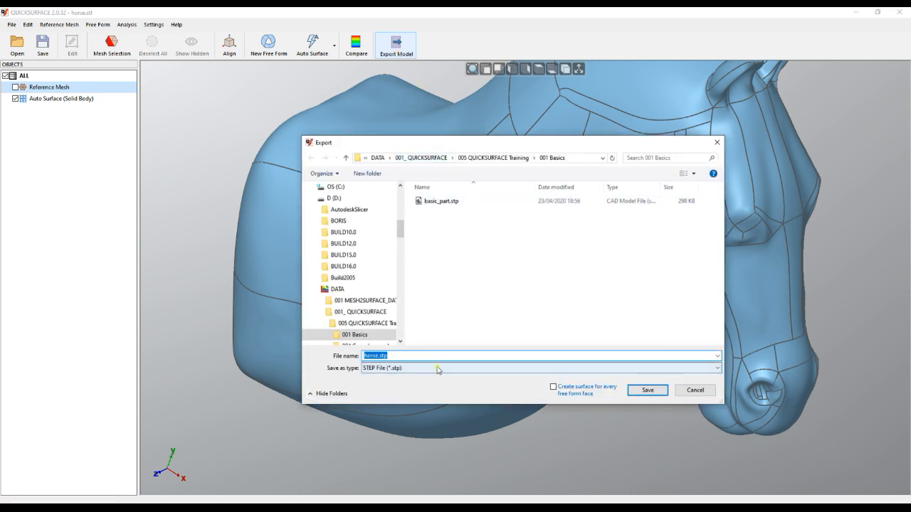
pyautogui.click(716, 368)
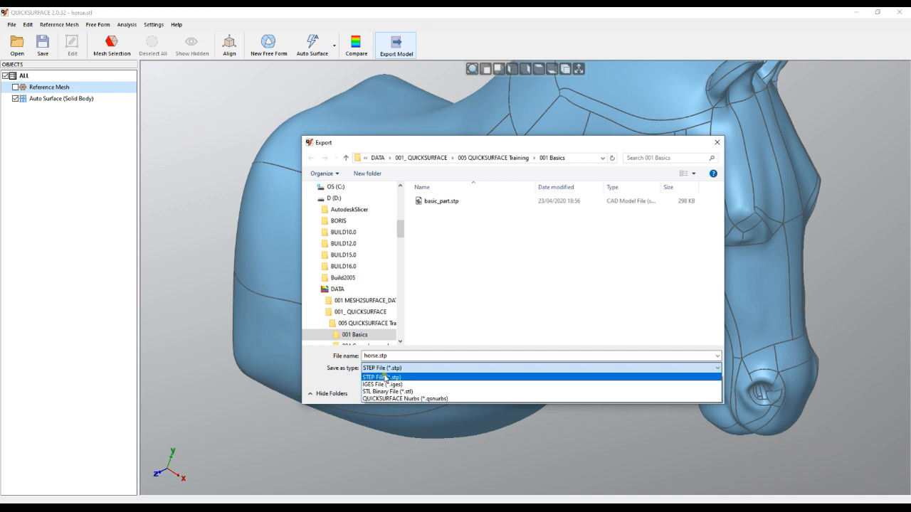
pyautogui.click(382, 368)
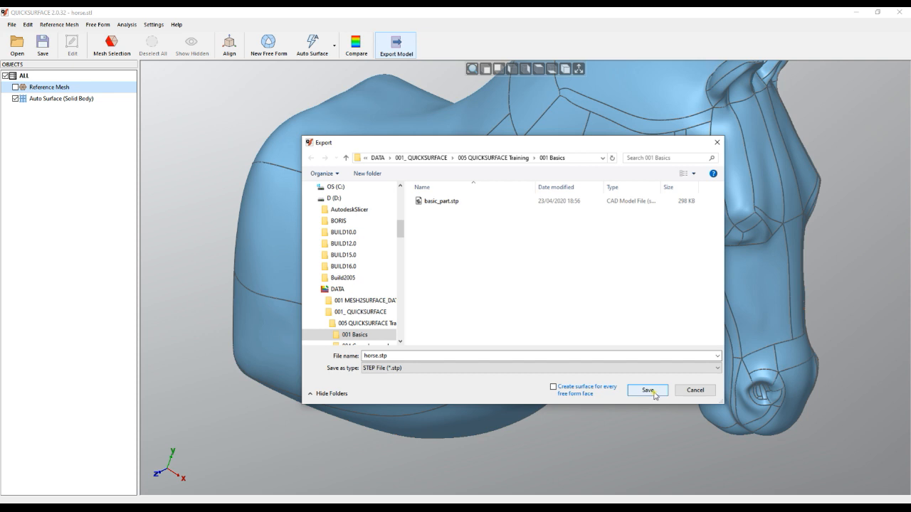
pyautogui.click(647, 390)
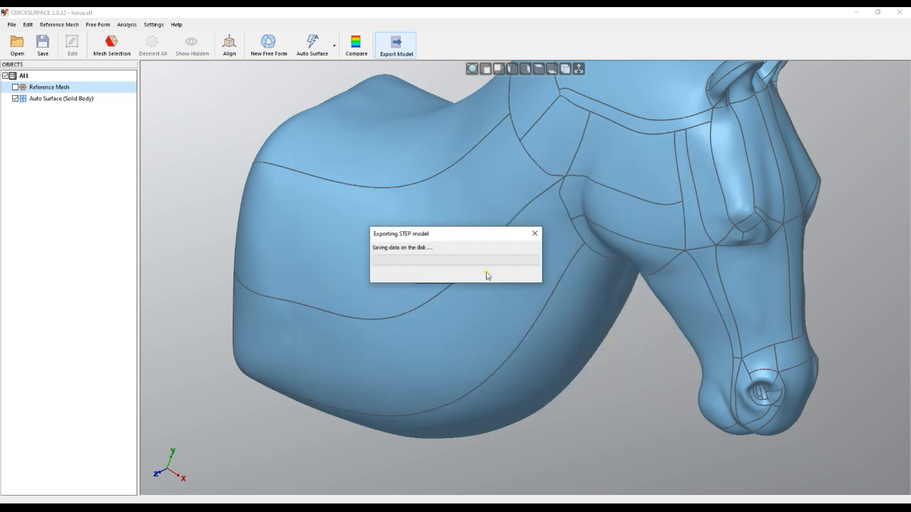
pyautogui.moveTo(520, 302)
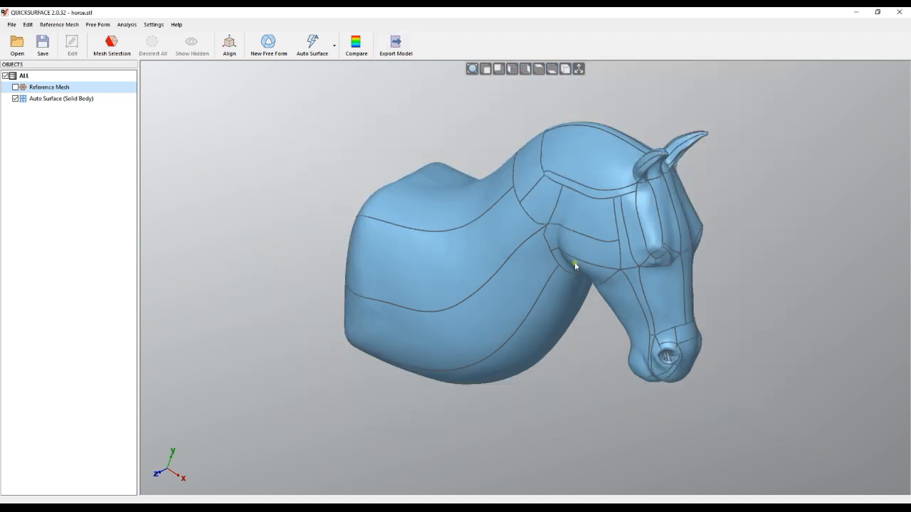
pyautogui.moveTo(575, 266)
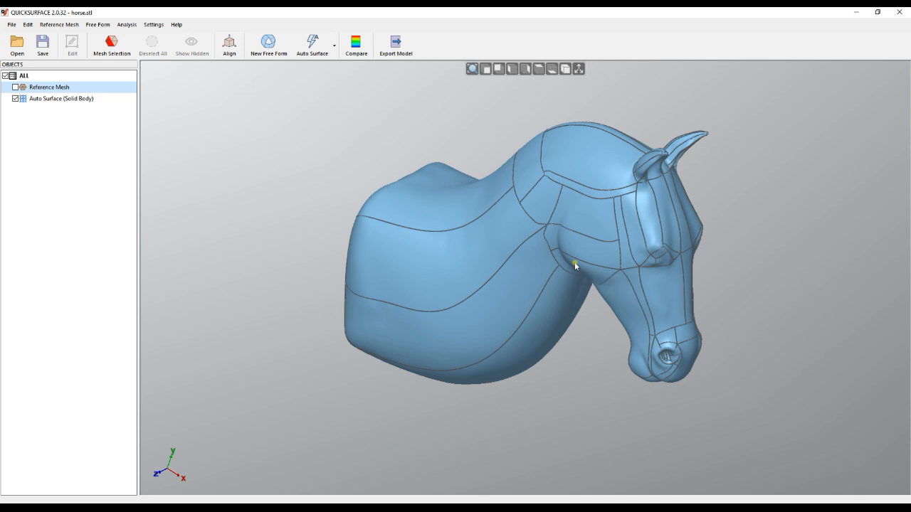
pyautogui.moveTo(574, 266)
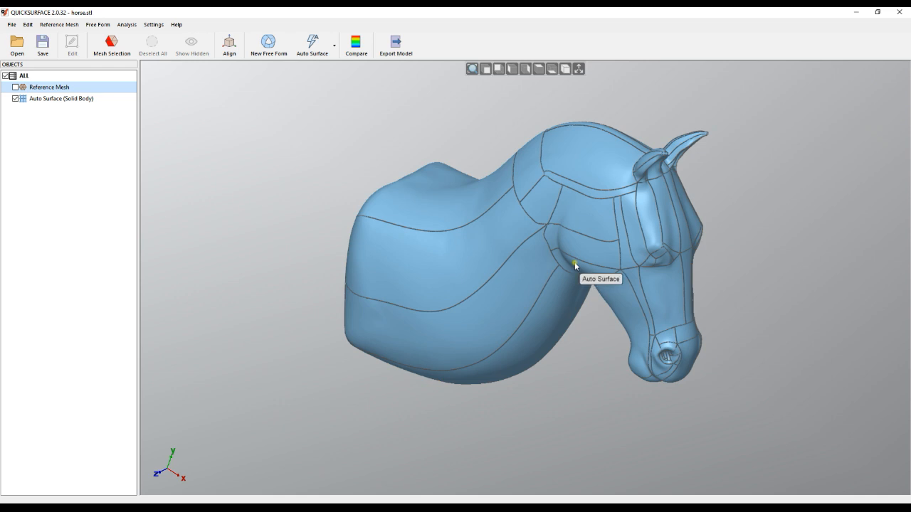